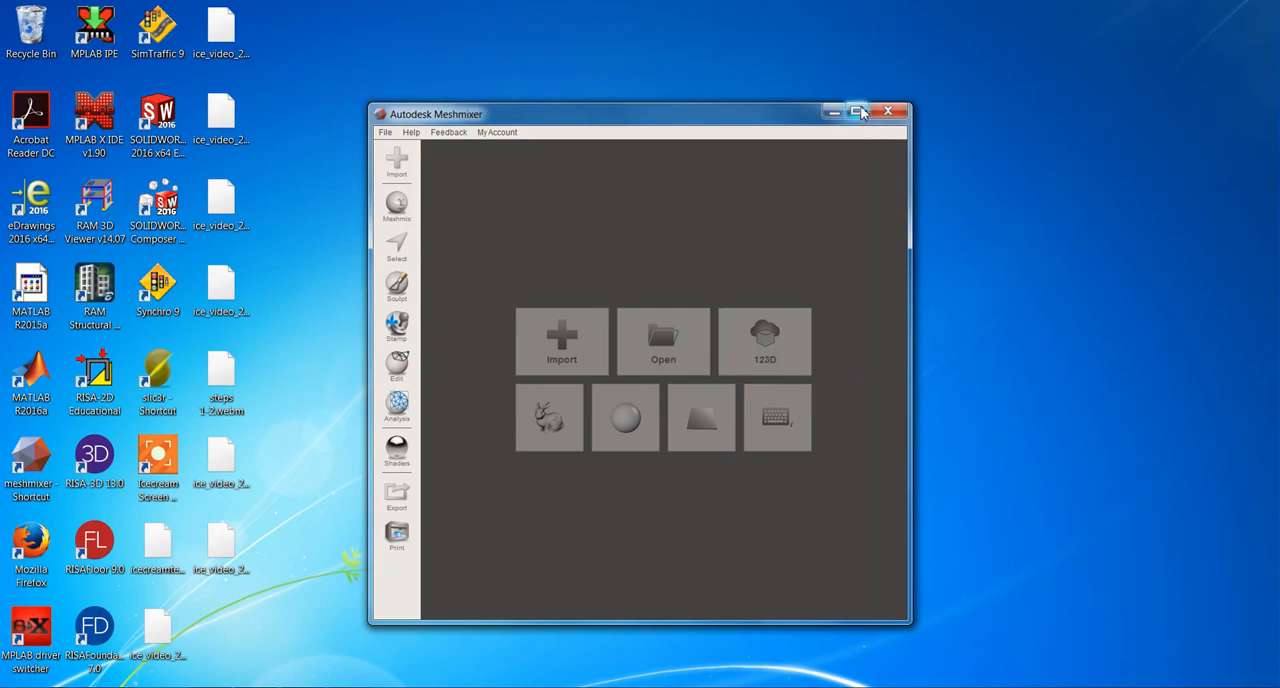
Step: Maximize the window and import the 4 Hole Adapter mesh into the scene
left_click(856, 112)
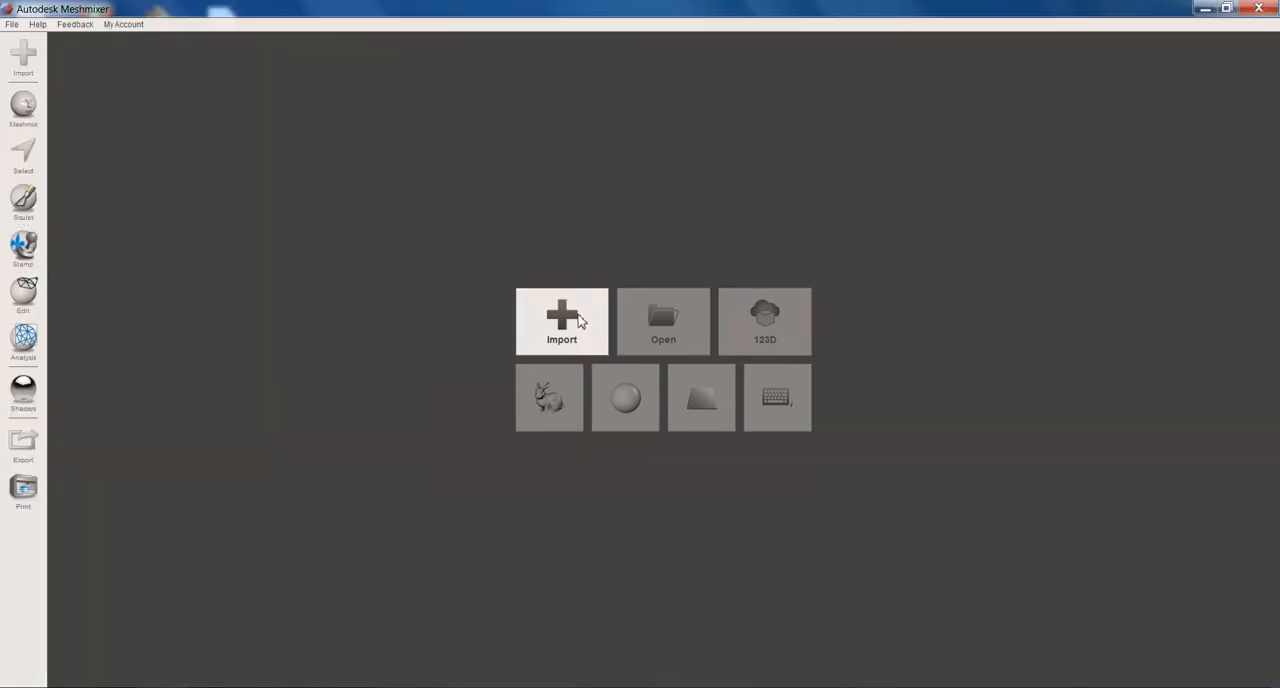
left_click(560, 320)
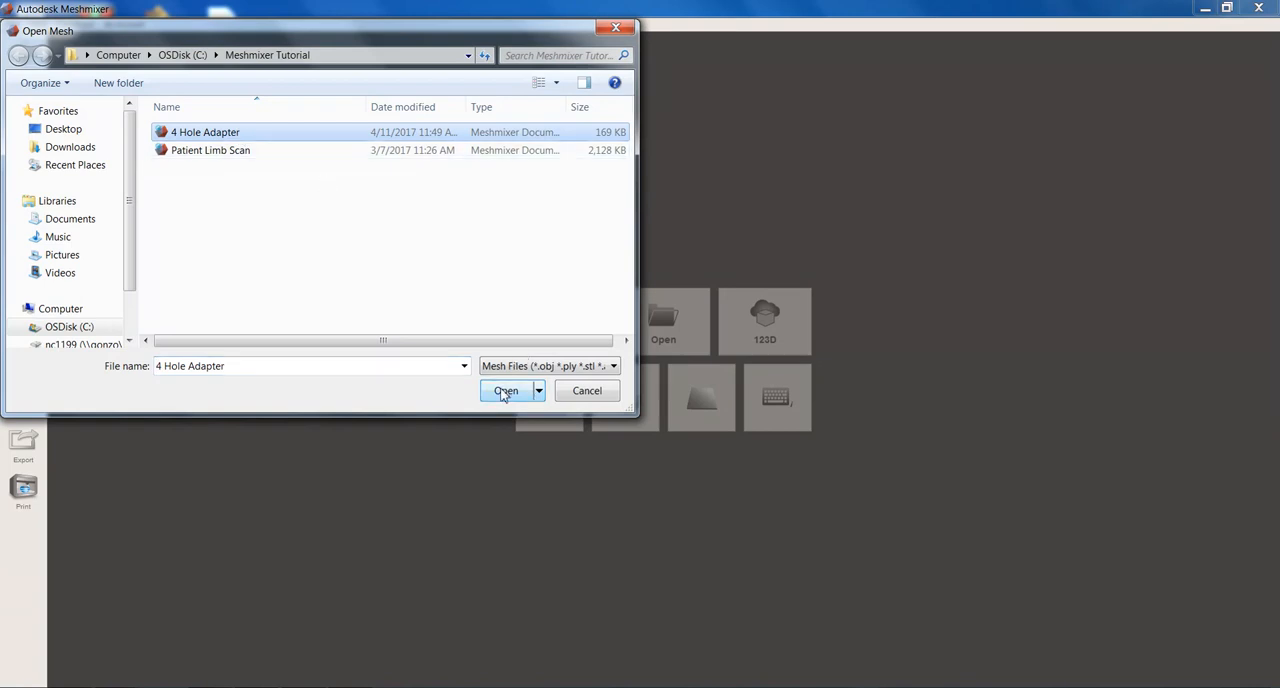
left_click(504, 392)
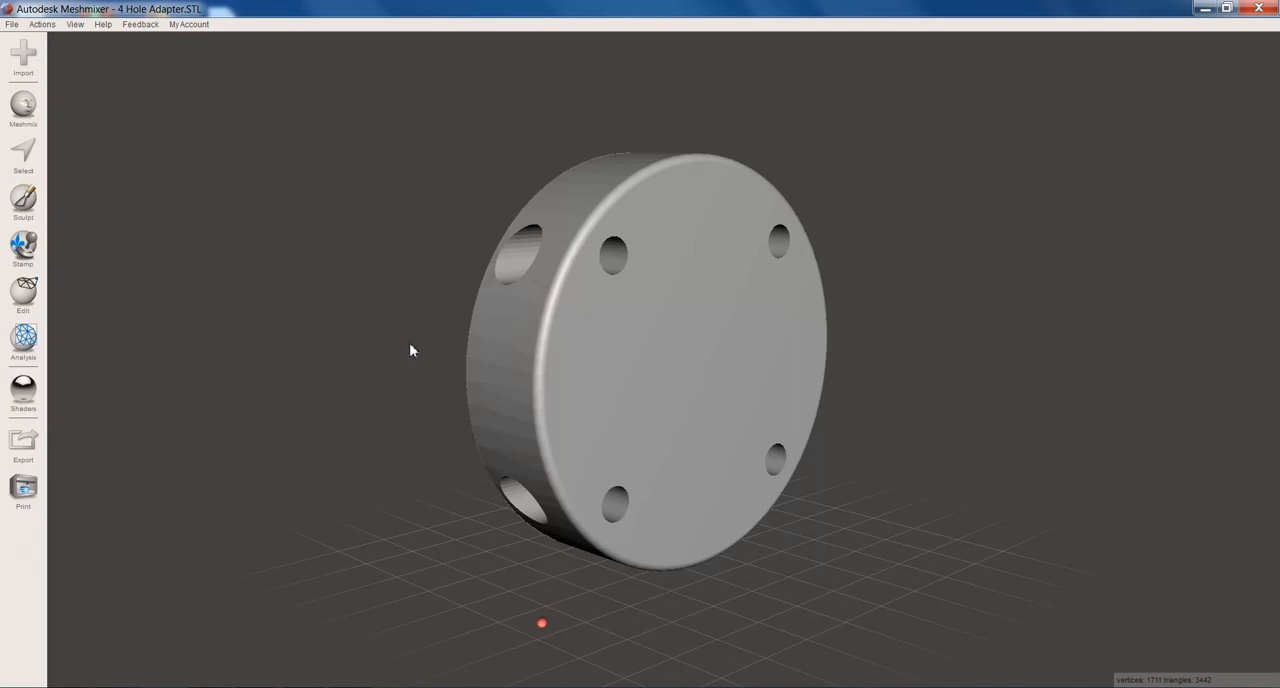
mouse_move(548, 338)
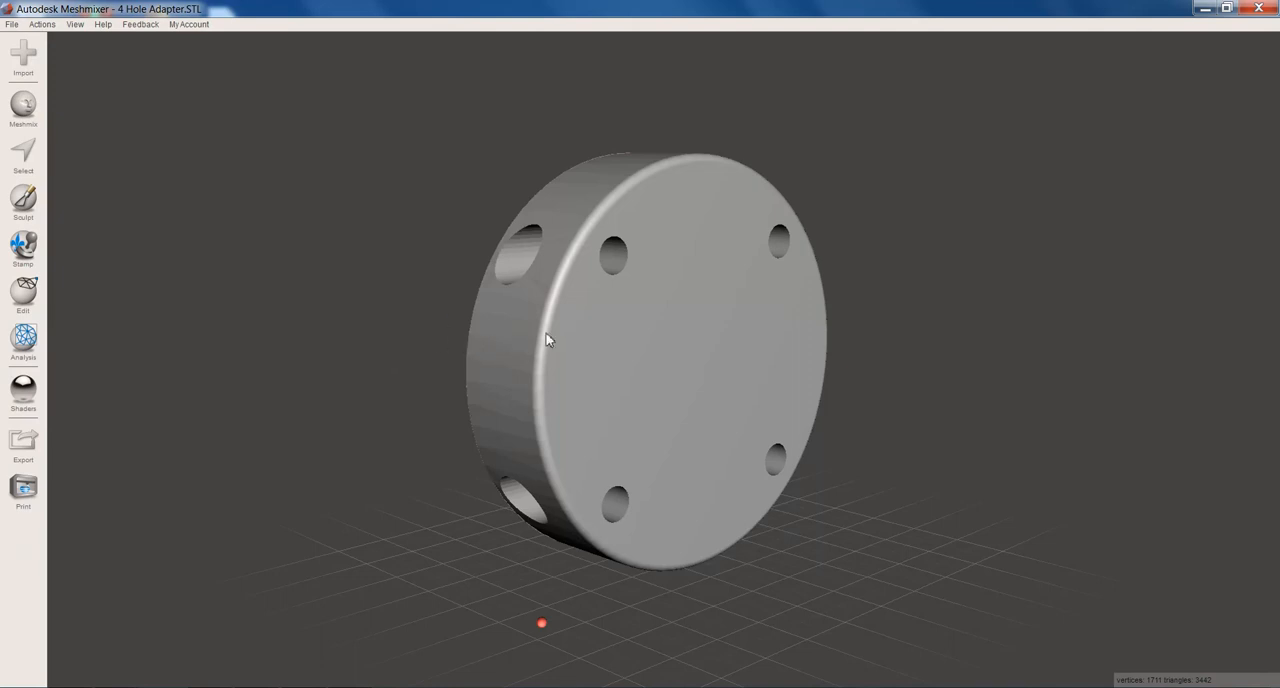
left_click_drag(548, 340, 584, 344)
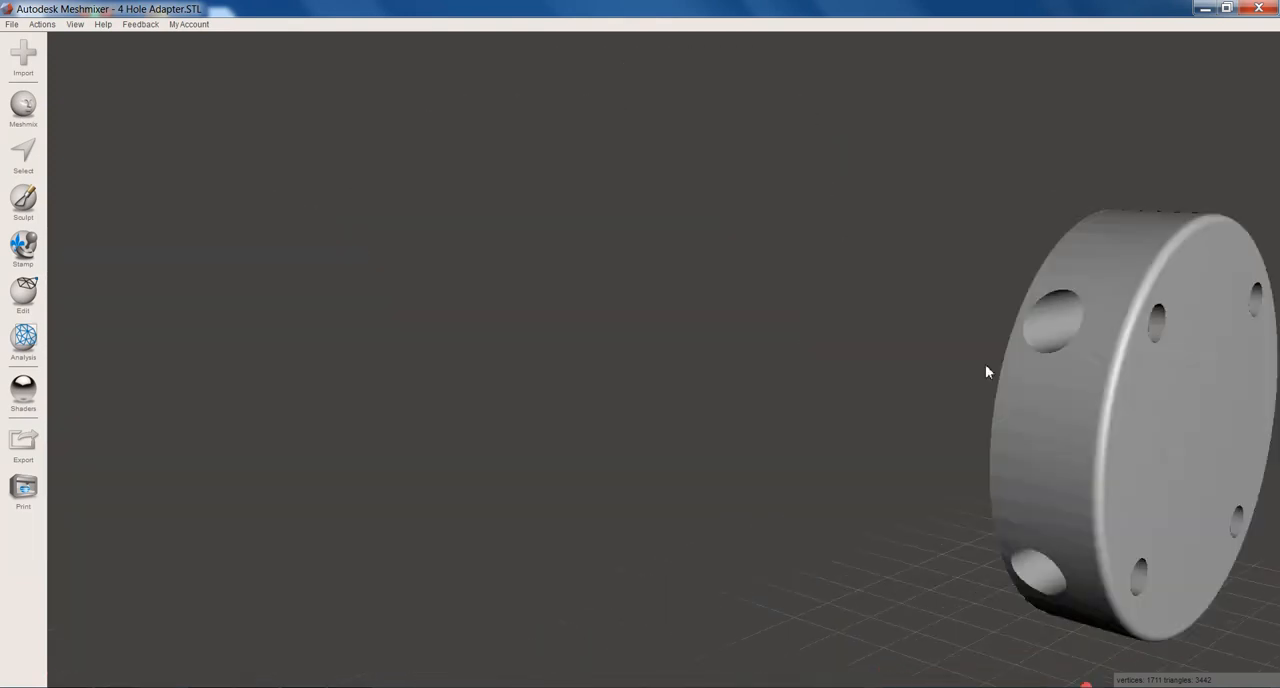
left_click_drag(988, 372, 644, 348)
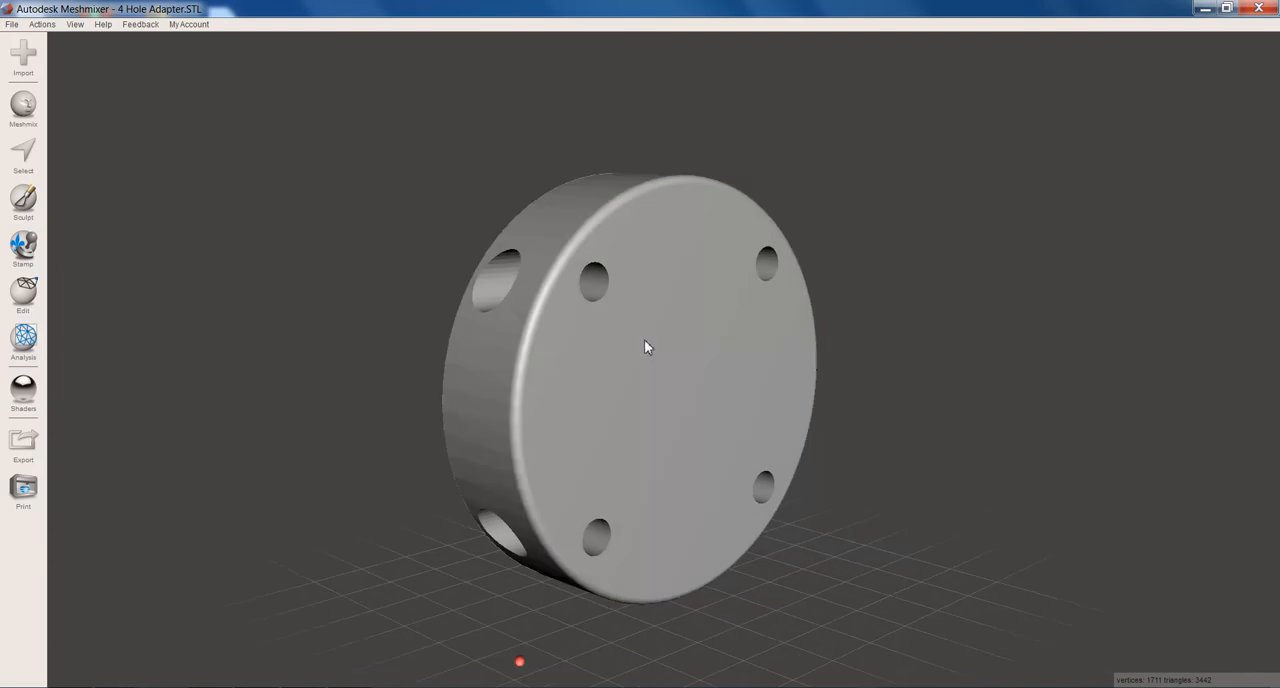
left_click_drag(644, 348, 630, 332)
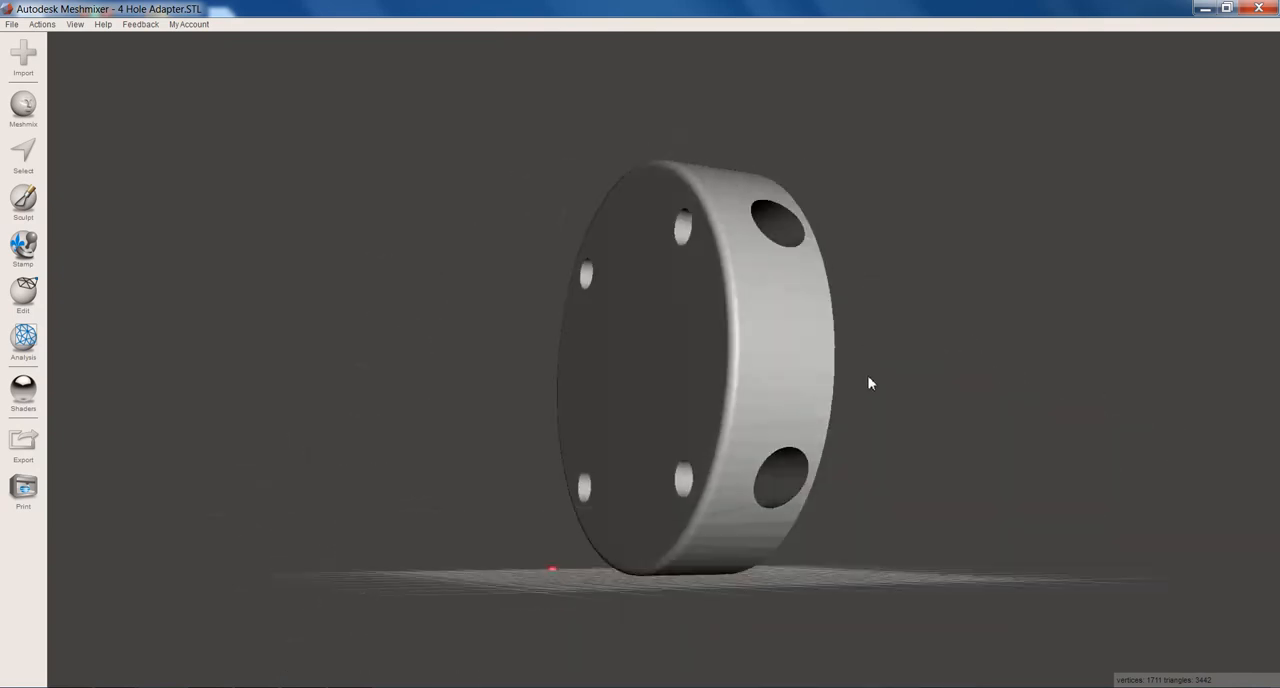
left_click_drag(870, 384, 896, 380)
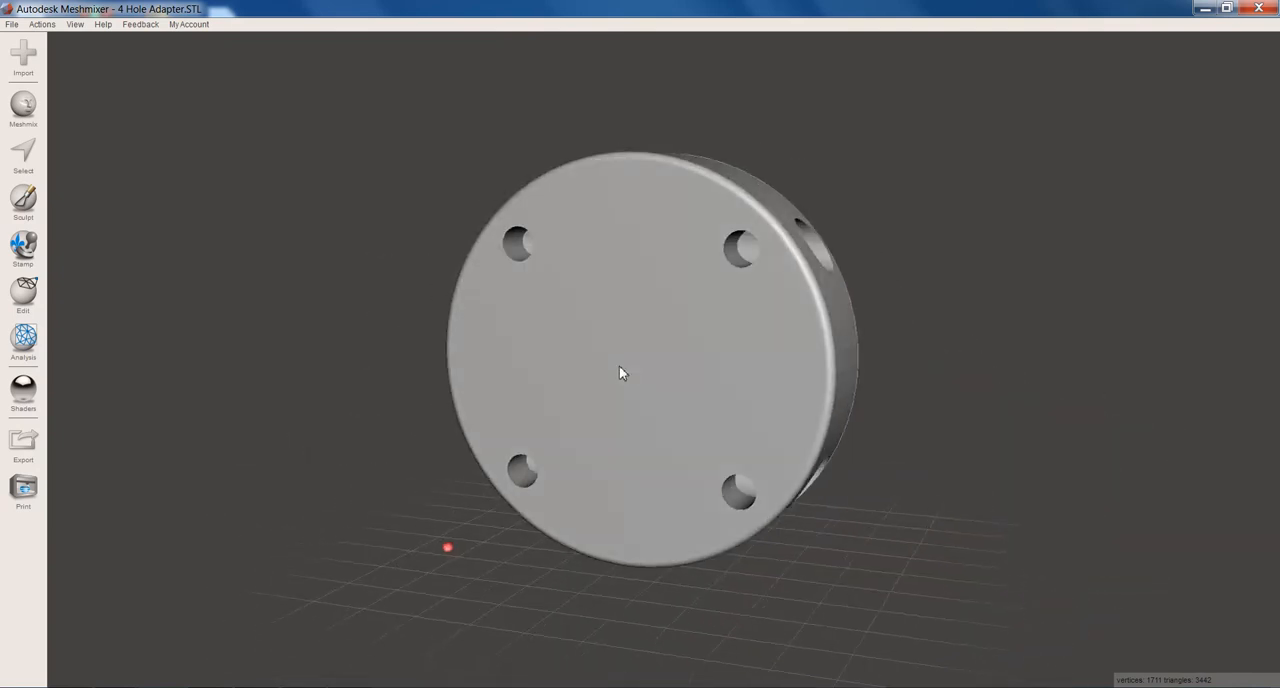
left_click_drag(620, 372, 576, 380)
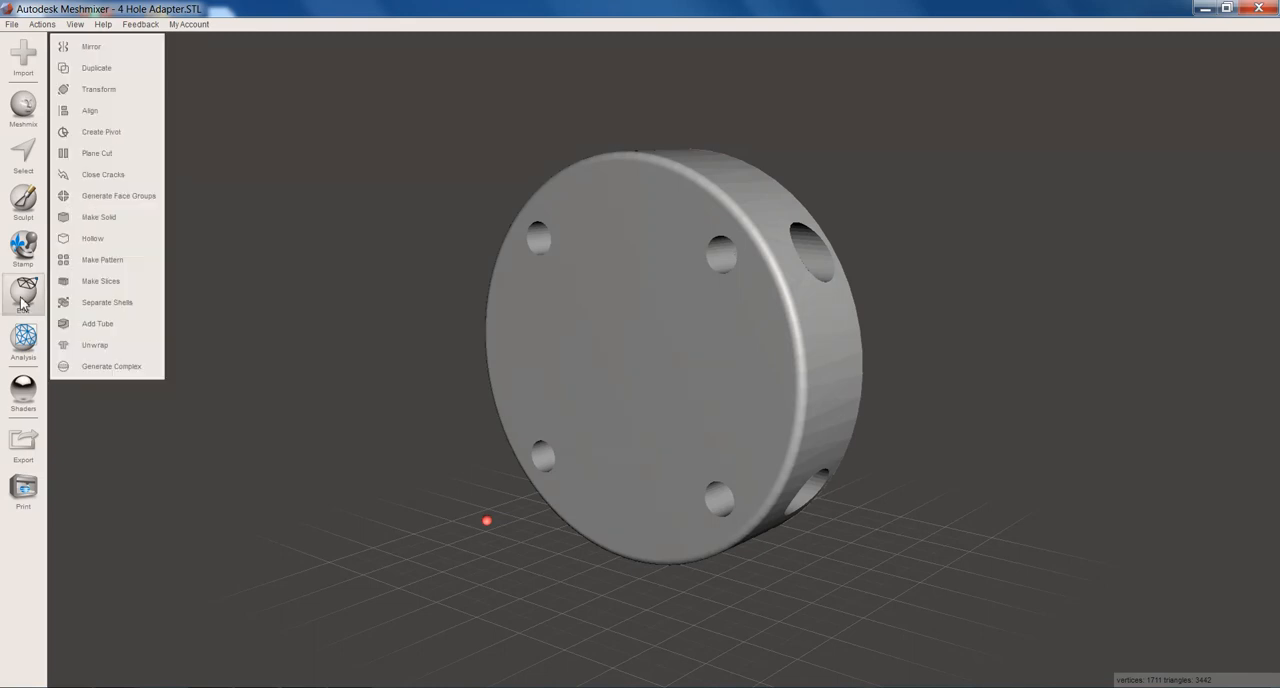
Step: Transform the adapter with a 90° rotation about X so it lies flat on the grid
left_click(98, 88)
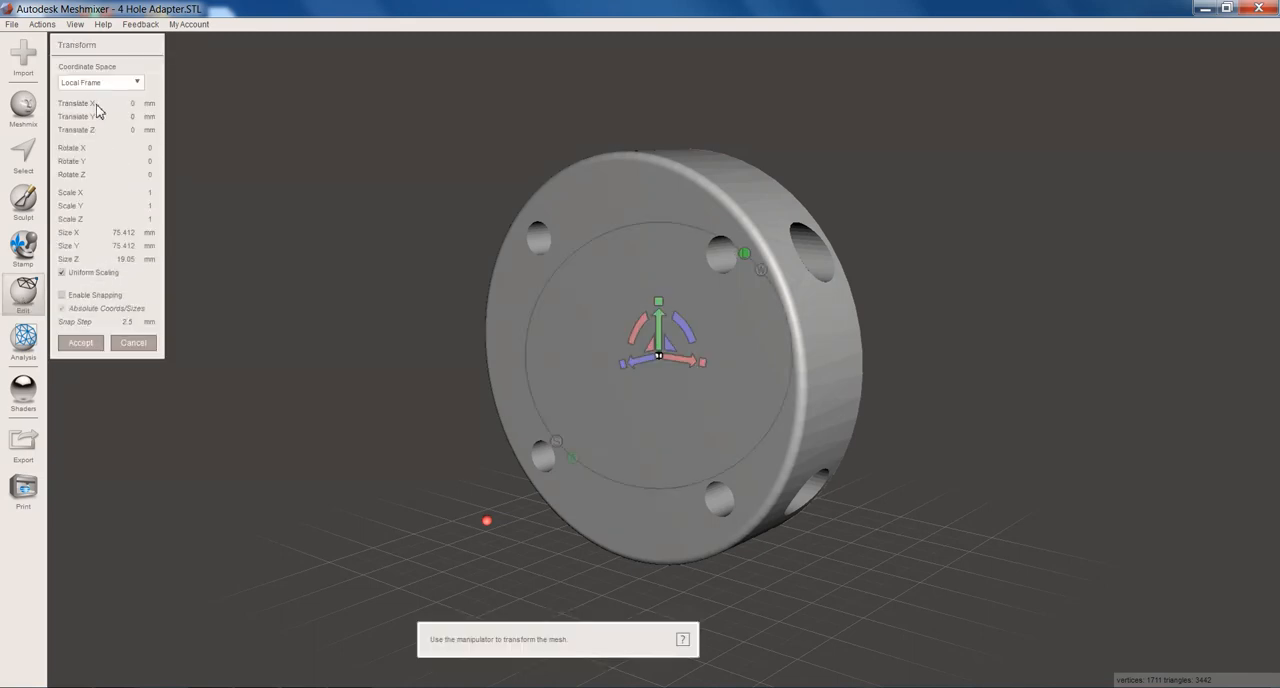
left_click(136, 148)
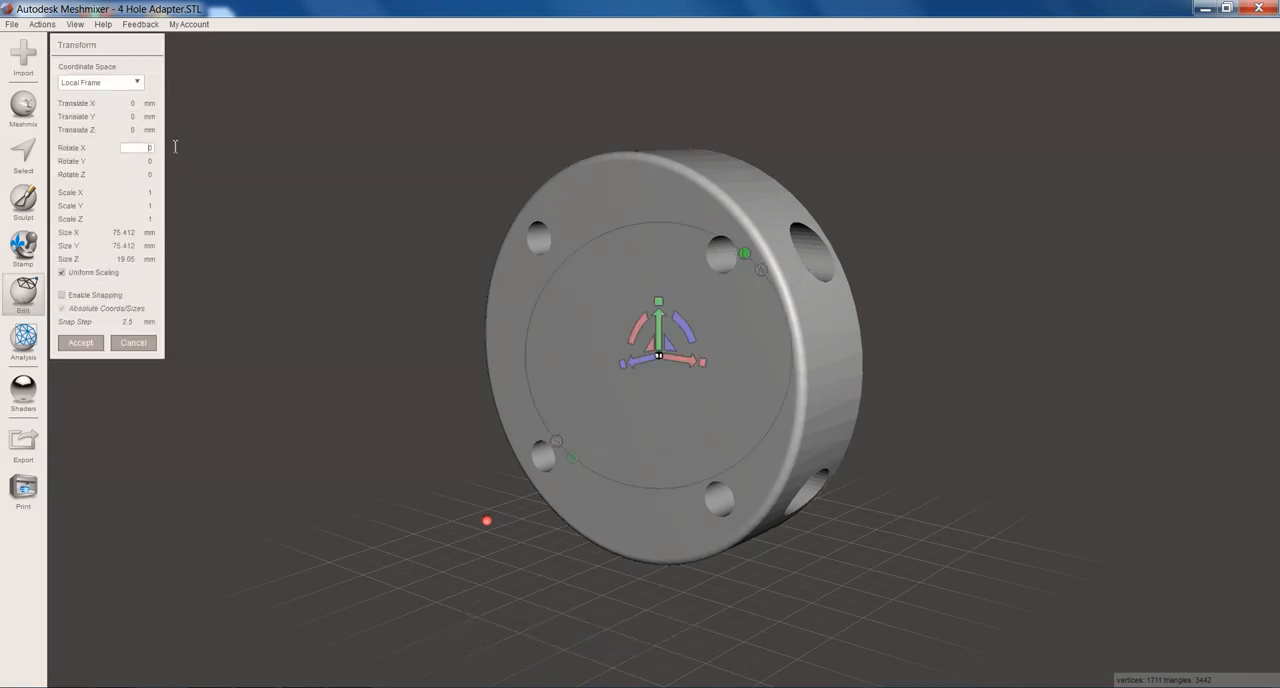
type("90")
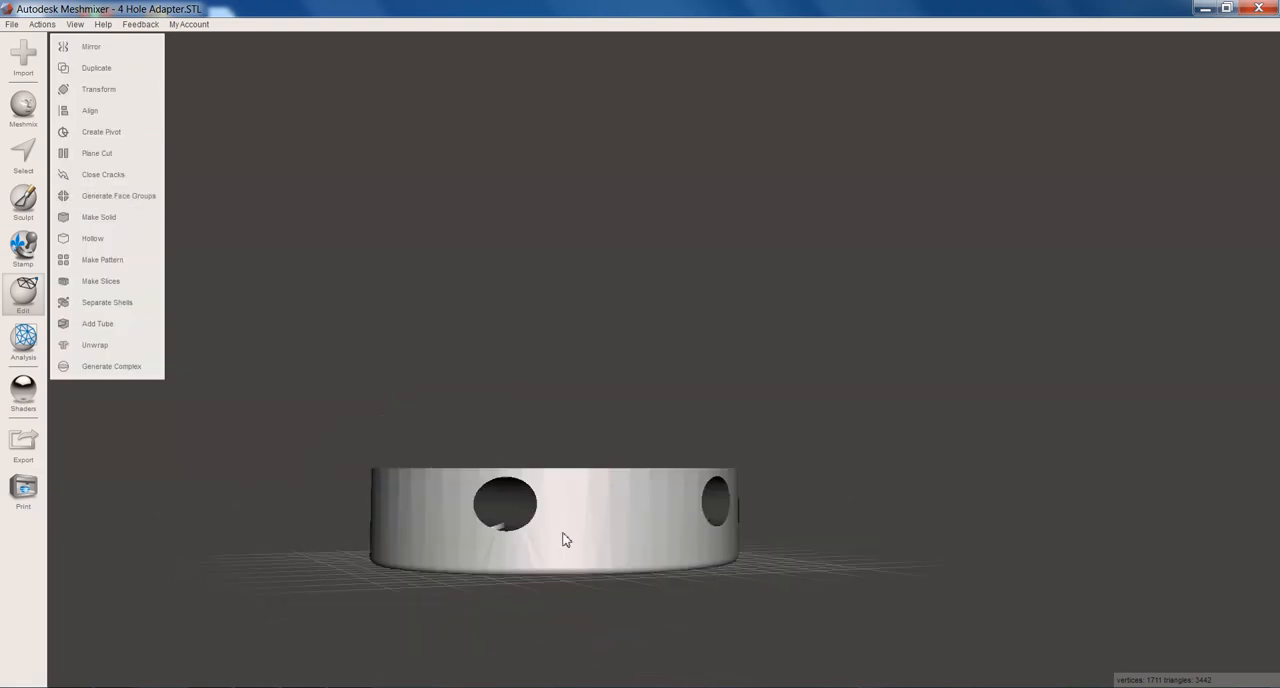
mouse_move(630, 564)
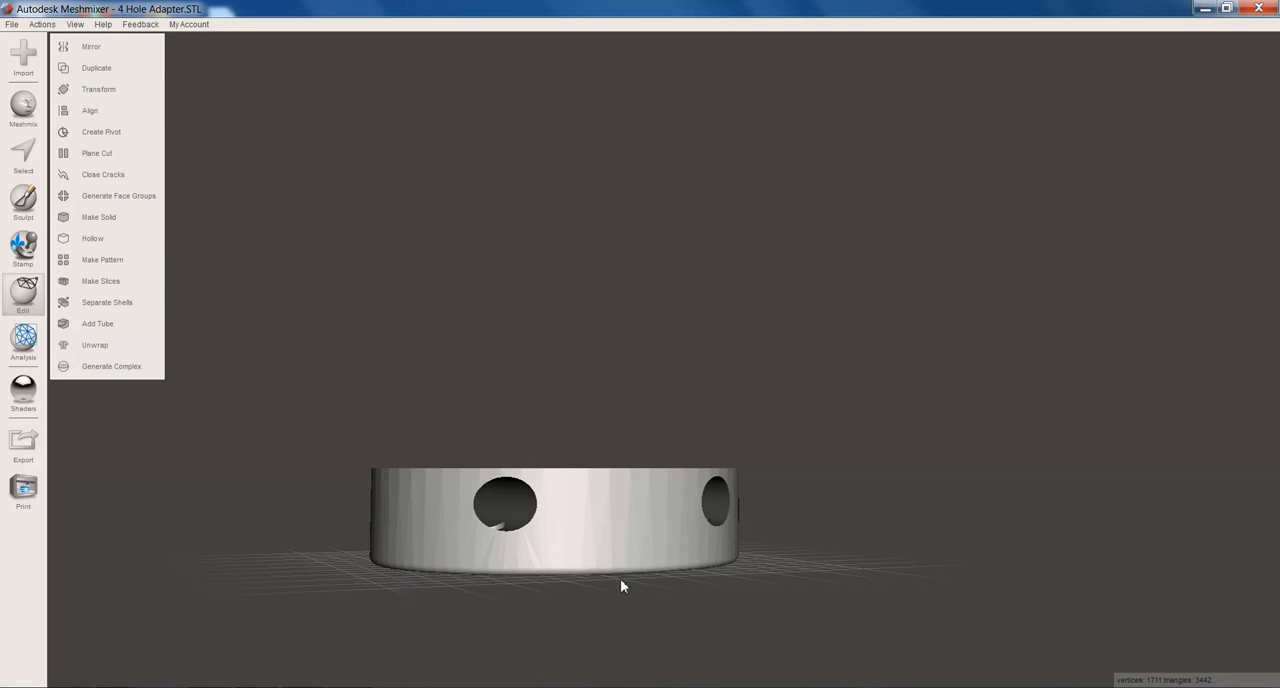
mouse_move(668, 588)
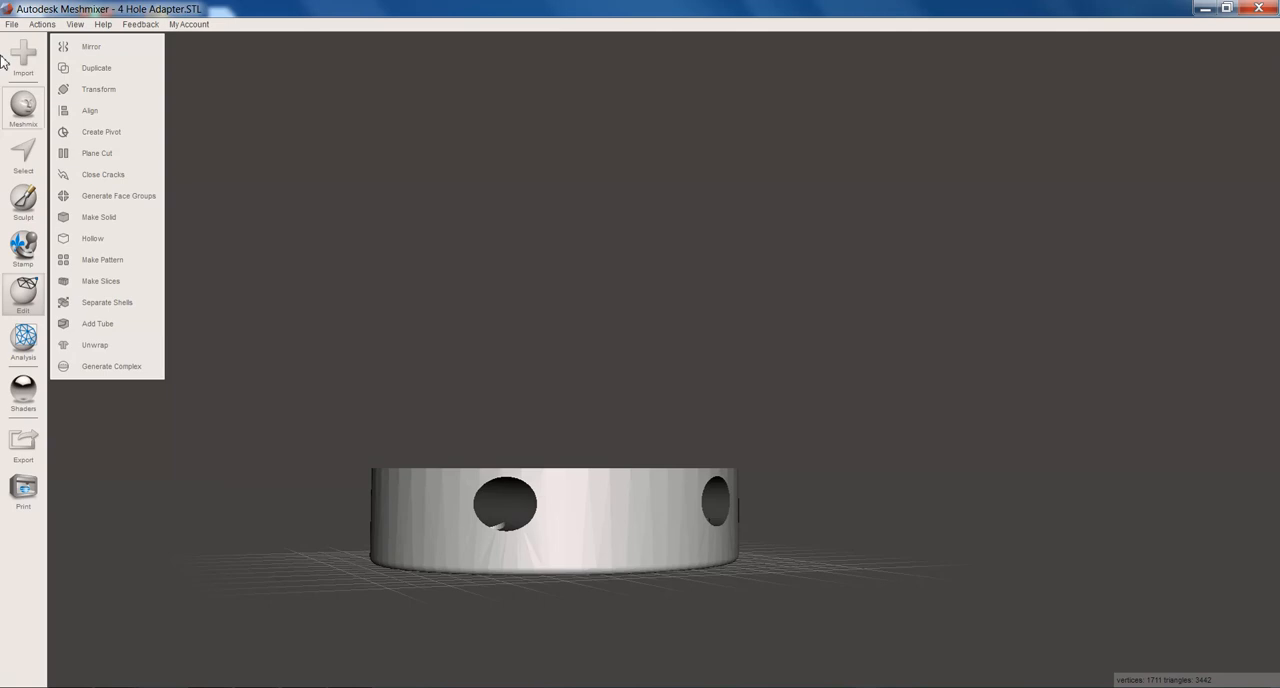
Step: Append the Patient Limb Scan mesh to the scene, declining the Scale Up prompt
left_click(24, 58)
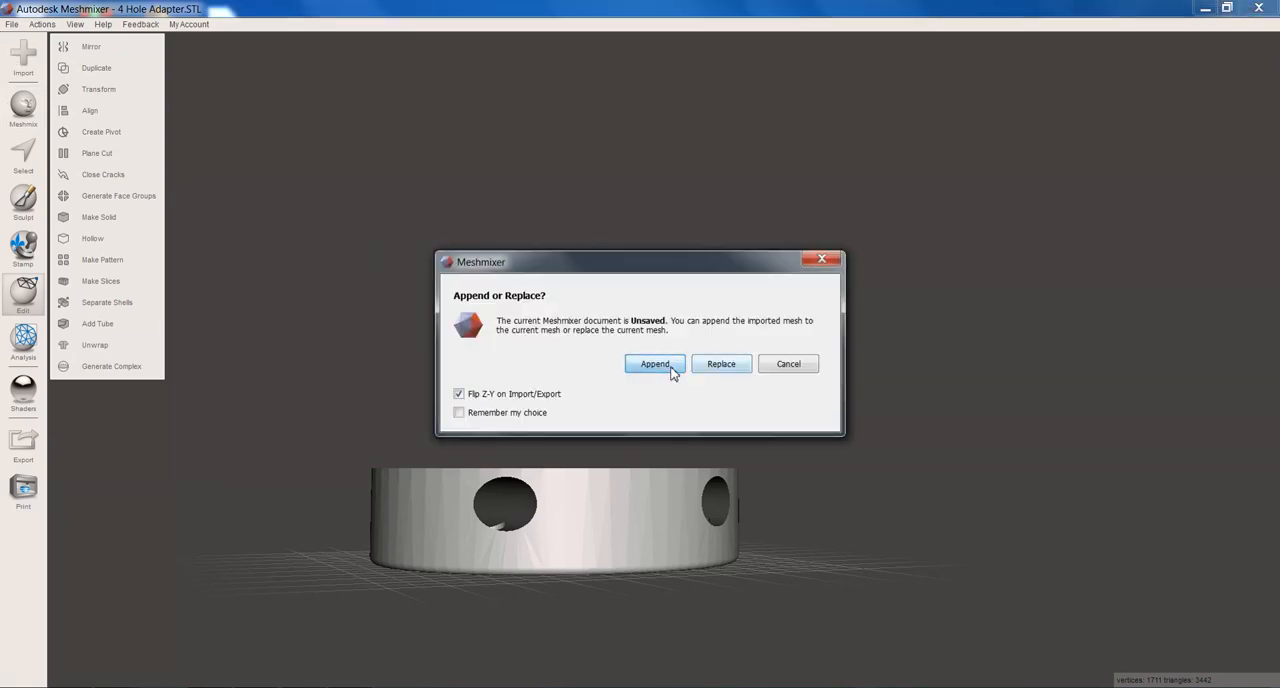
left_click(656, 364)
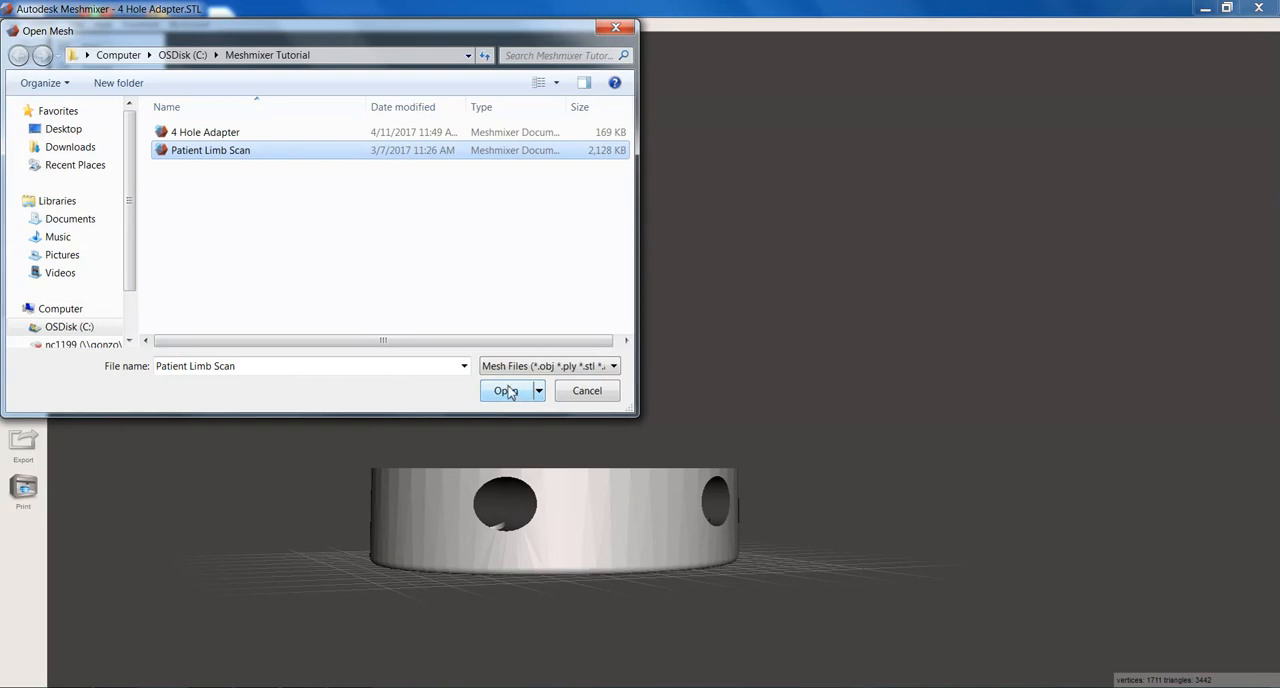
left_click(506, 390)
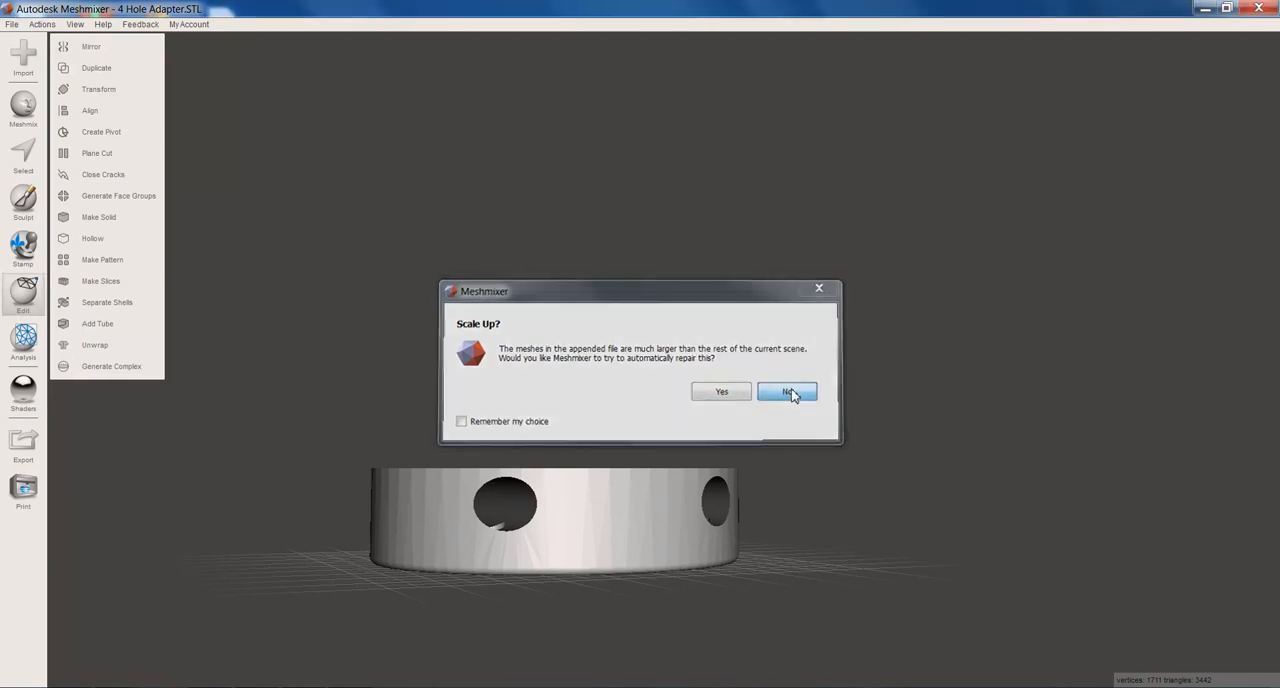
left_click(788, 392)
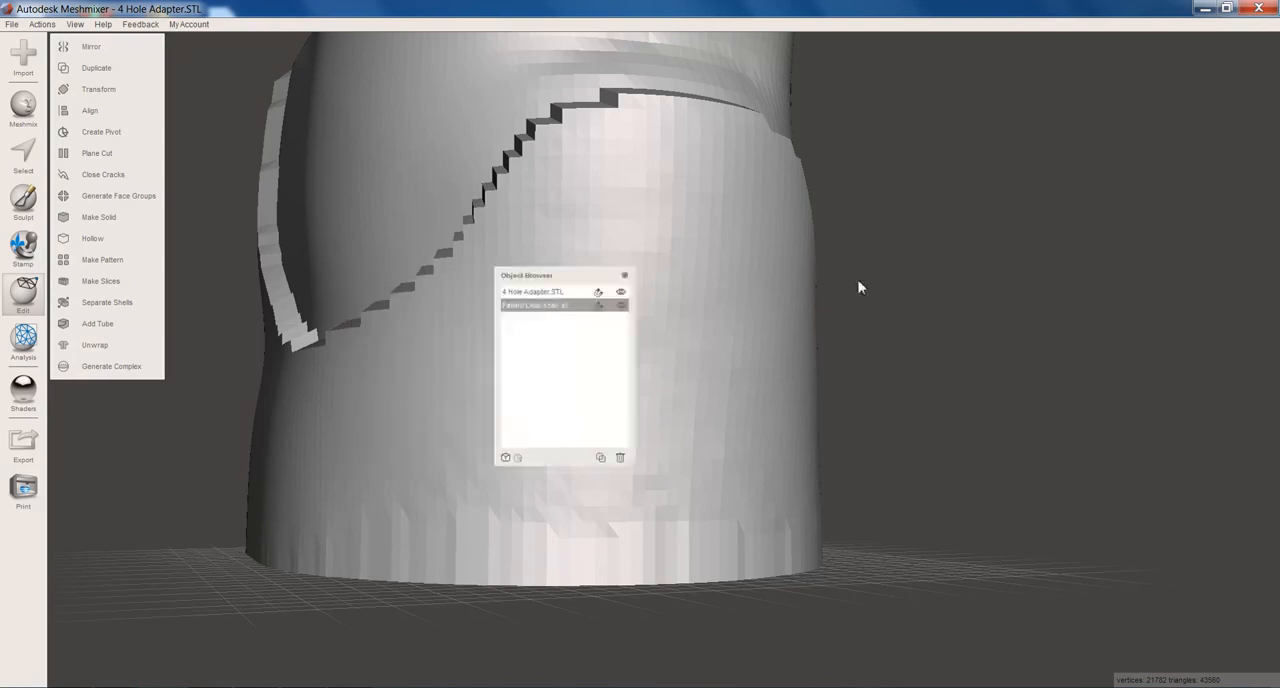
Step: Move the Object Browser aside and make the Patient Limb Scan the active object
left_click_drag(526, 276, 1154, 260)
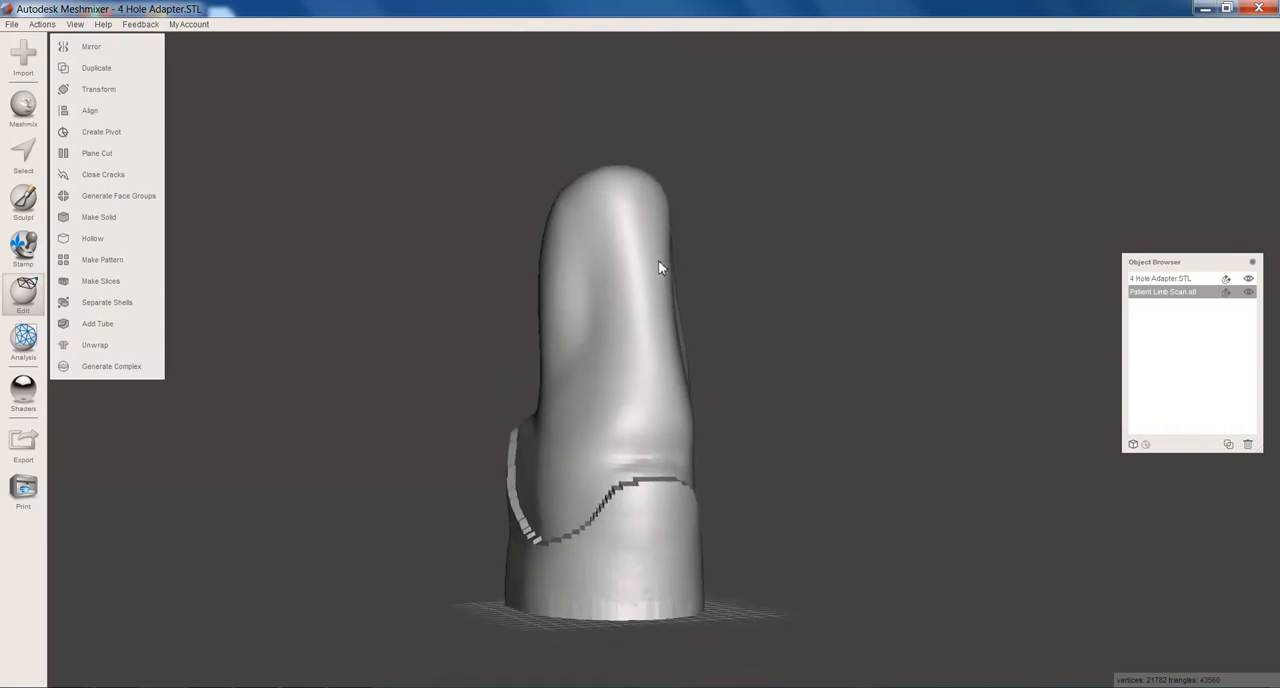
mouse_move(1170, 292)
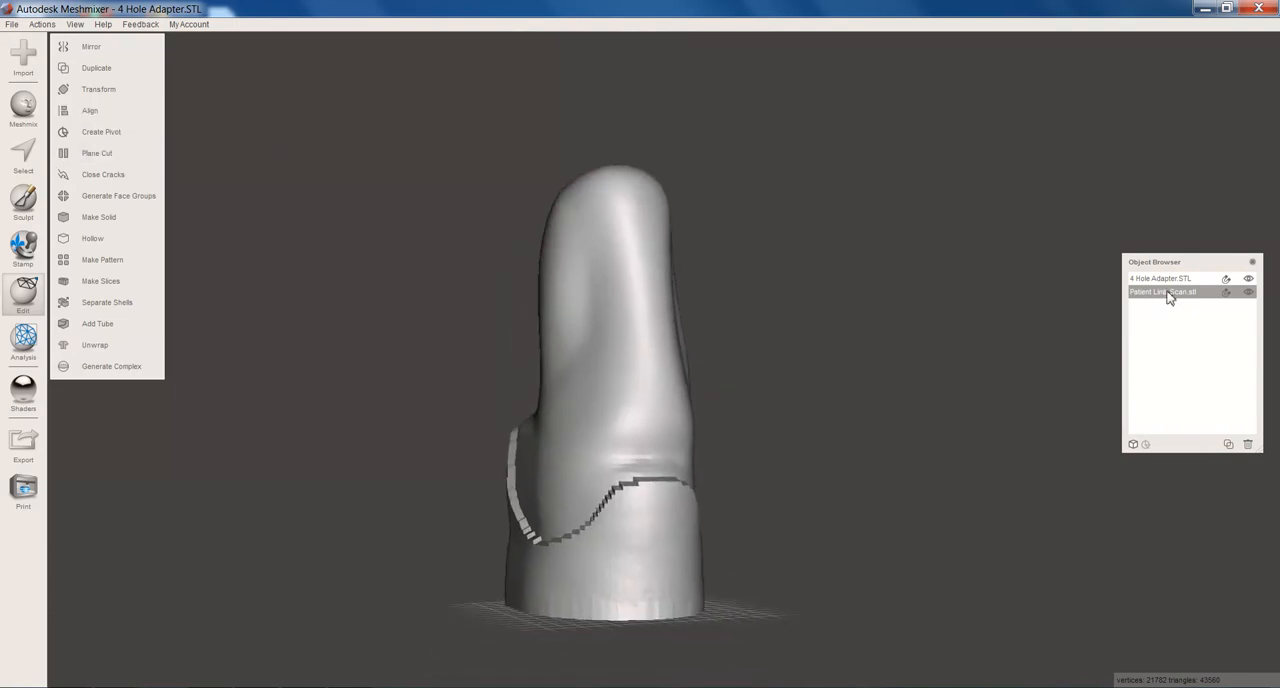
left_click(1180, 278)
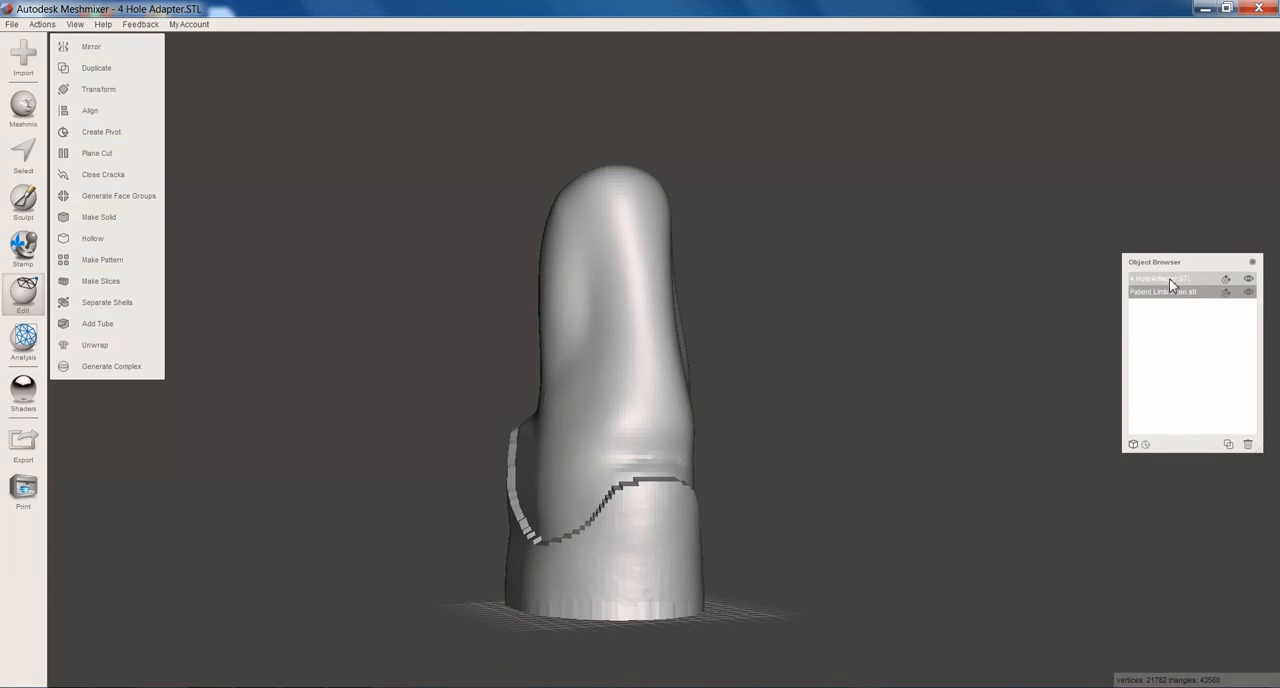
left_click(1170, 292)
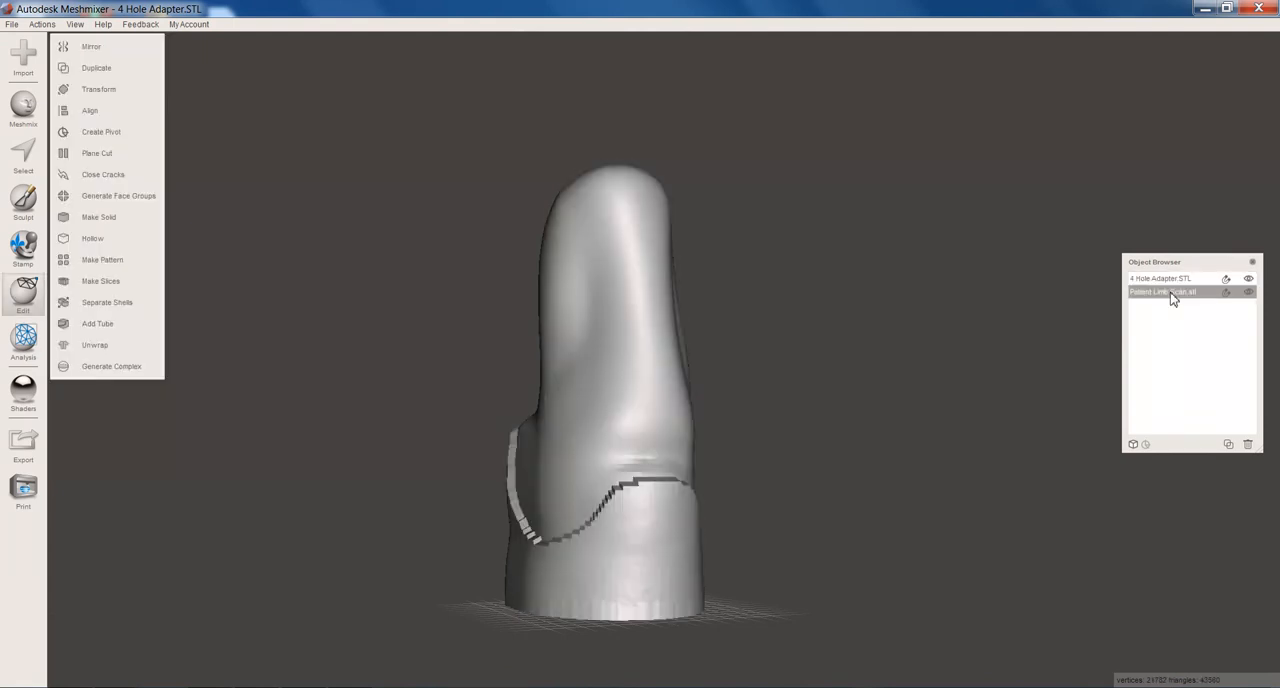
mouse_move(908, 314)
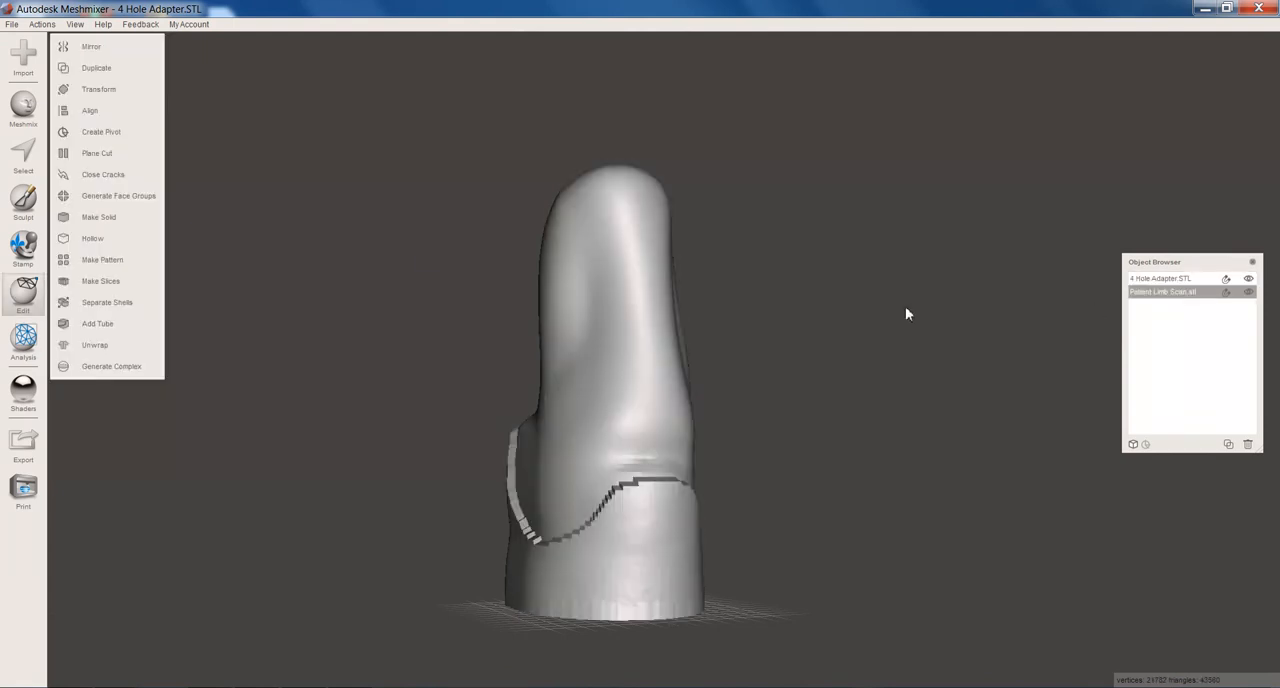
Step: Transform the limb scan with a 180° rotation so it hangs upside down above the adapter
left_click(98, 88)
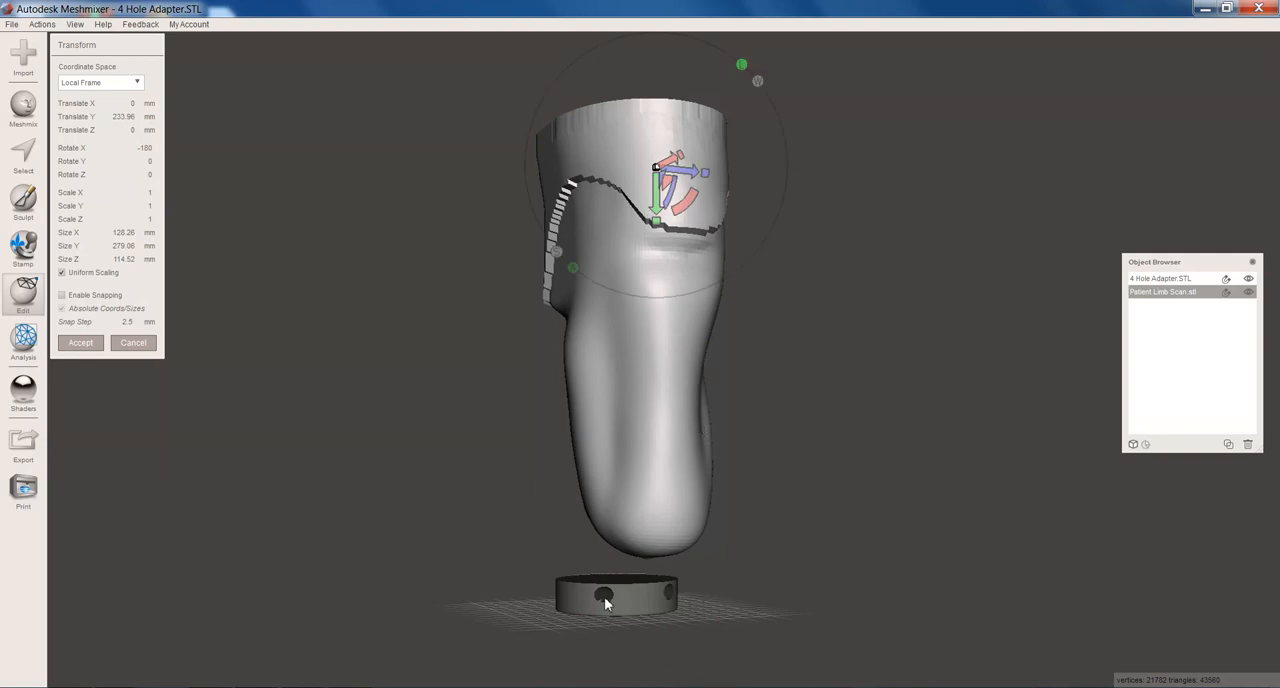
mouse_move(716, 536)
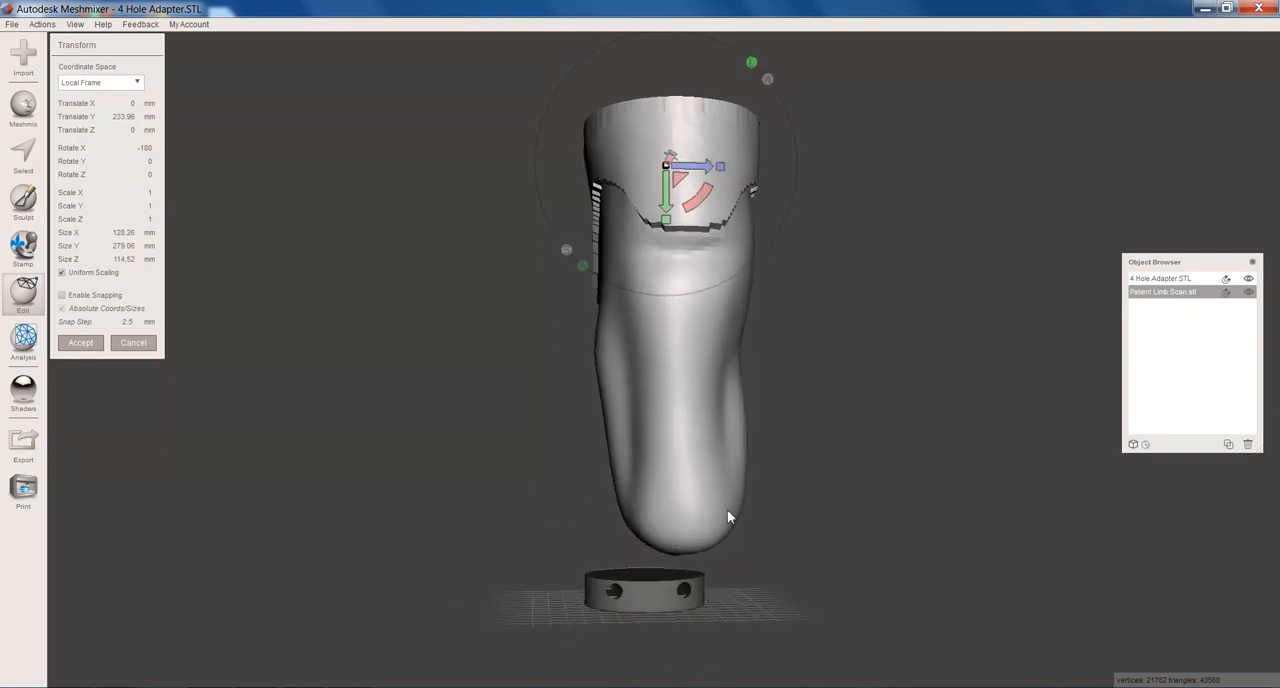
left_click(120, 130)
type("90")
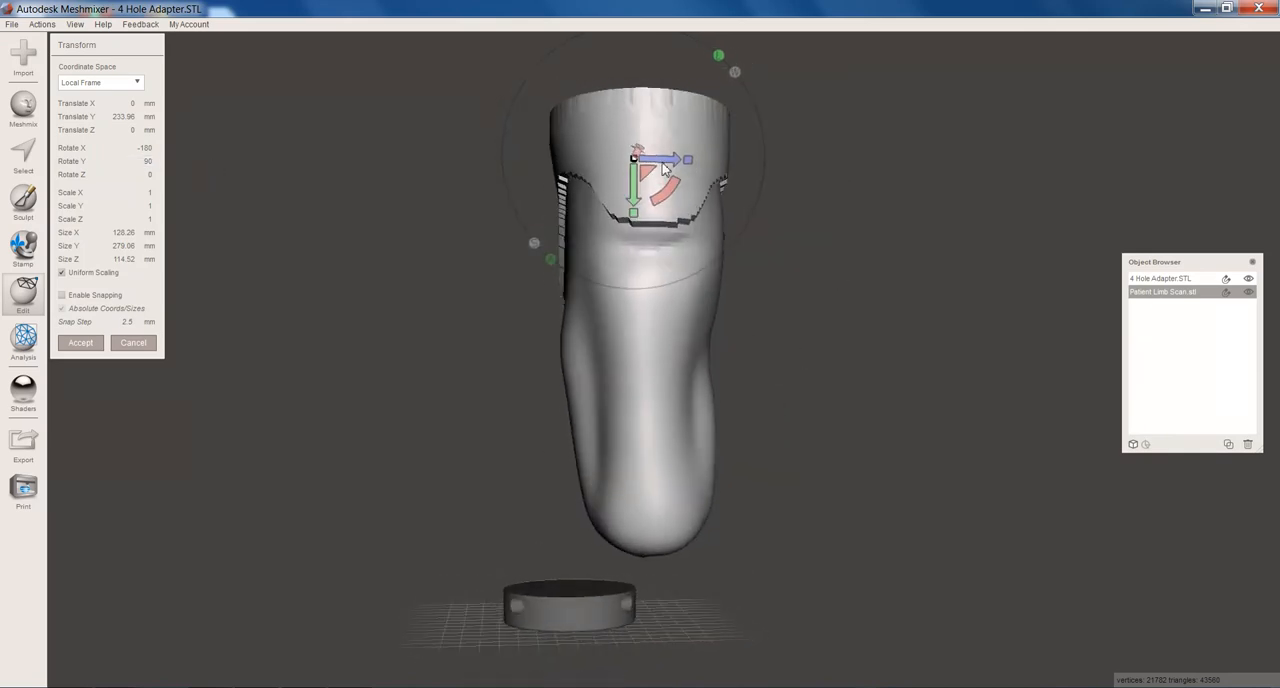
Step: Translate the limb scan sideways, front-to-back and downward until it sits centred just above the adapter
left_click_drag(670, 160, 596, 160)
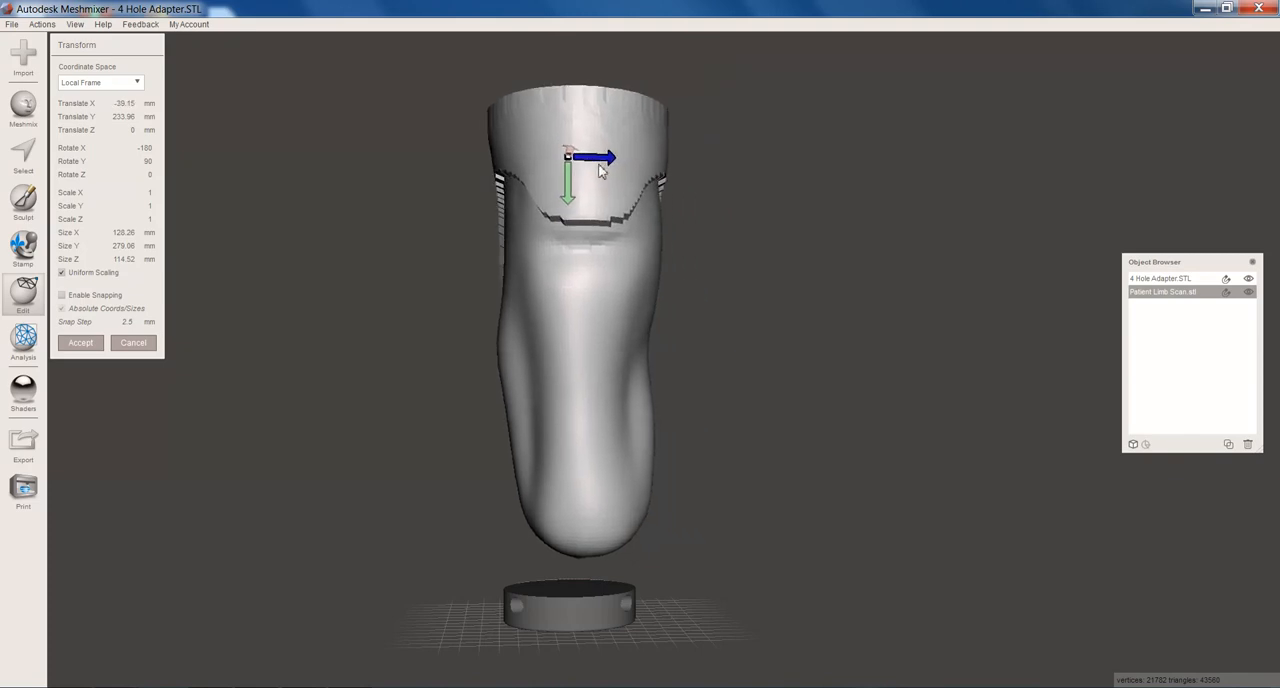
left_click_drag(568, 190, 552, 204)
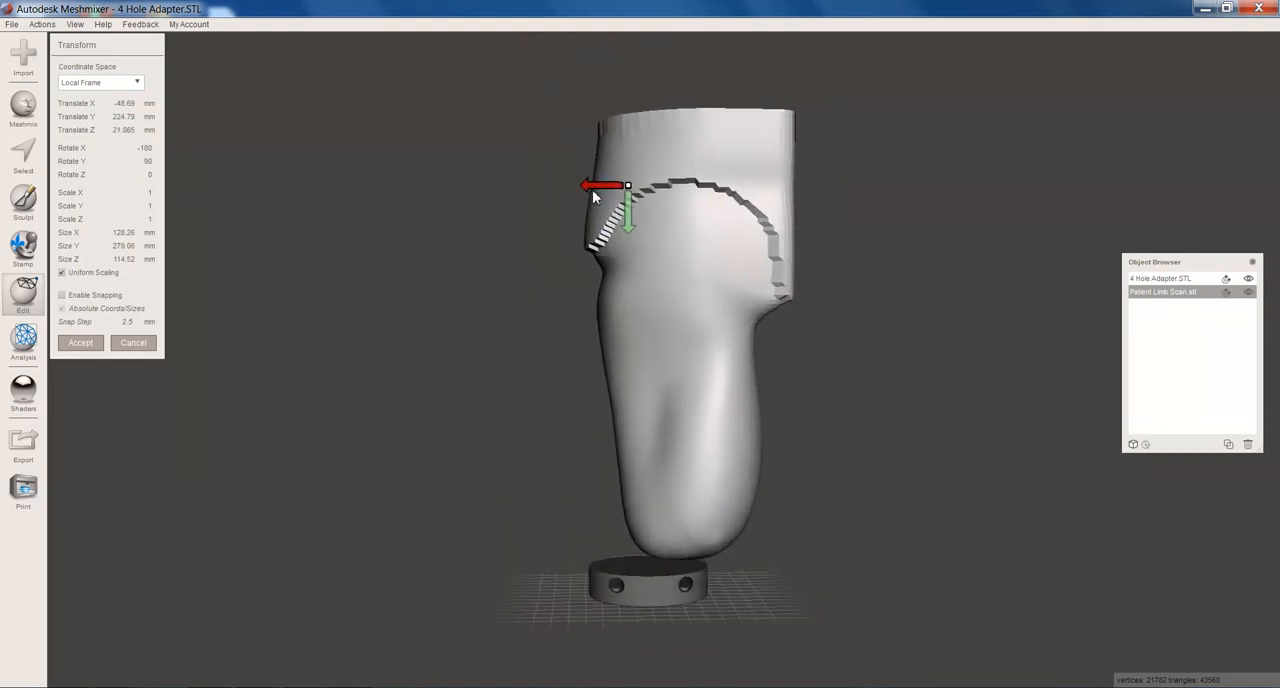
left_click_drag(628, 220, 596, 228)
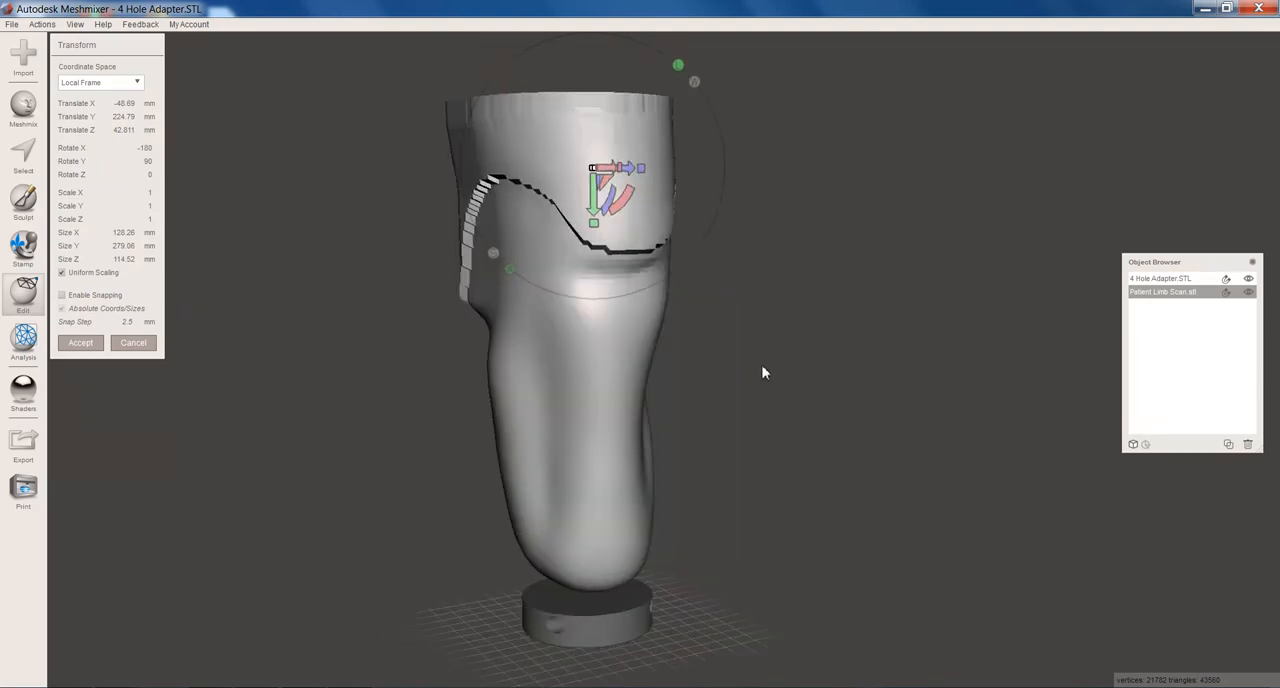
left_click_drag(592, 204, 556, 220)
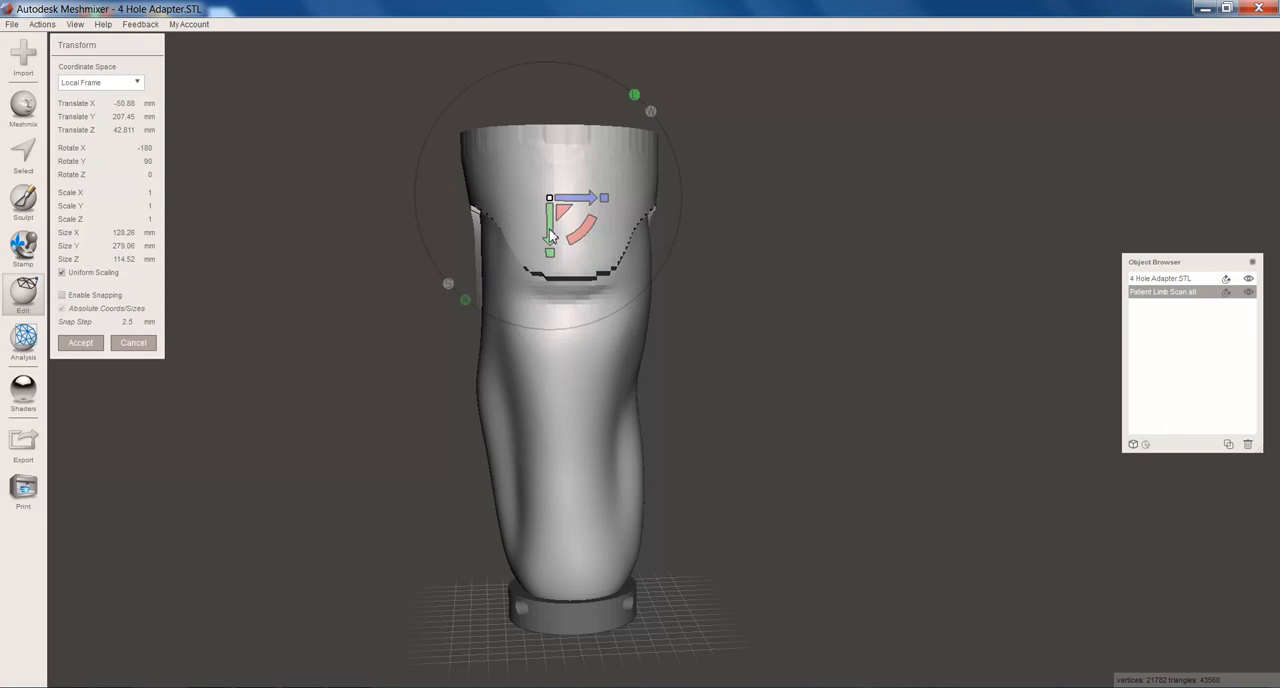
left_click_drag(548, 250, 548, 210)
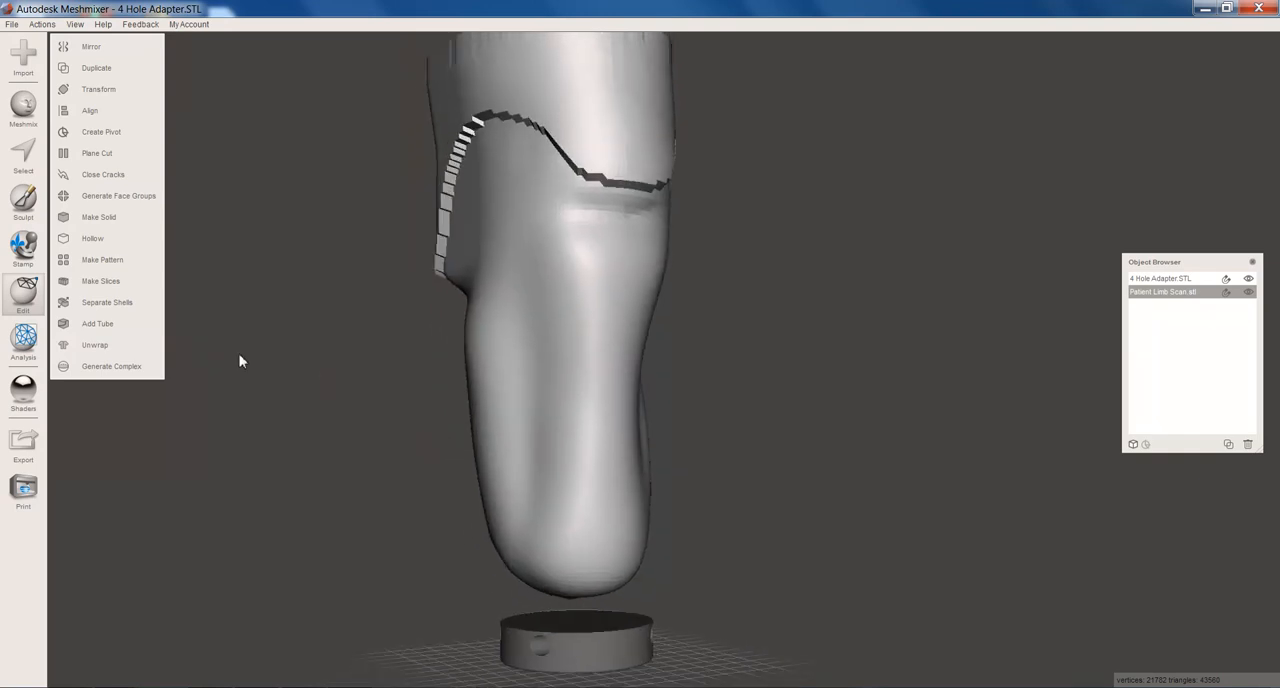
Step: Activate the Select brush on the limb scan and enlarge its brush size
left_click(24, 156)
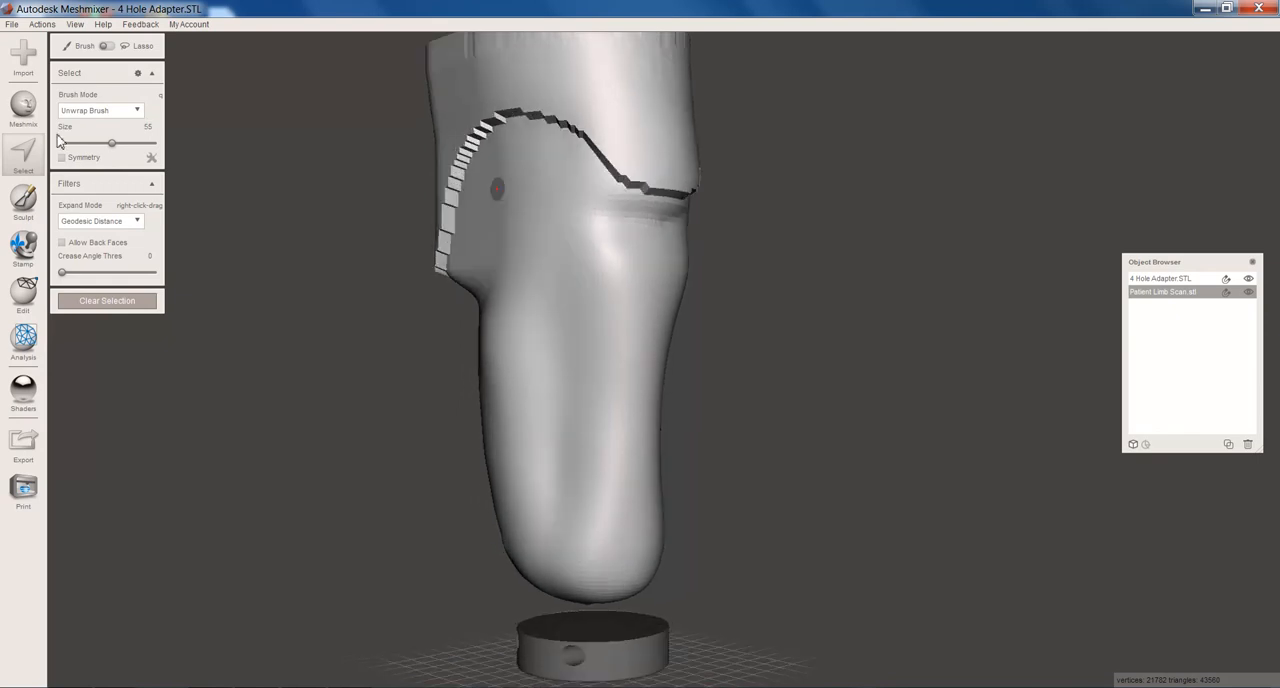
left_click_drag(110, 142, 130, 142)
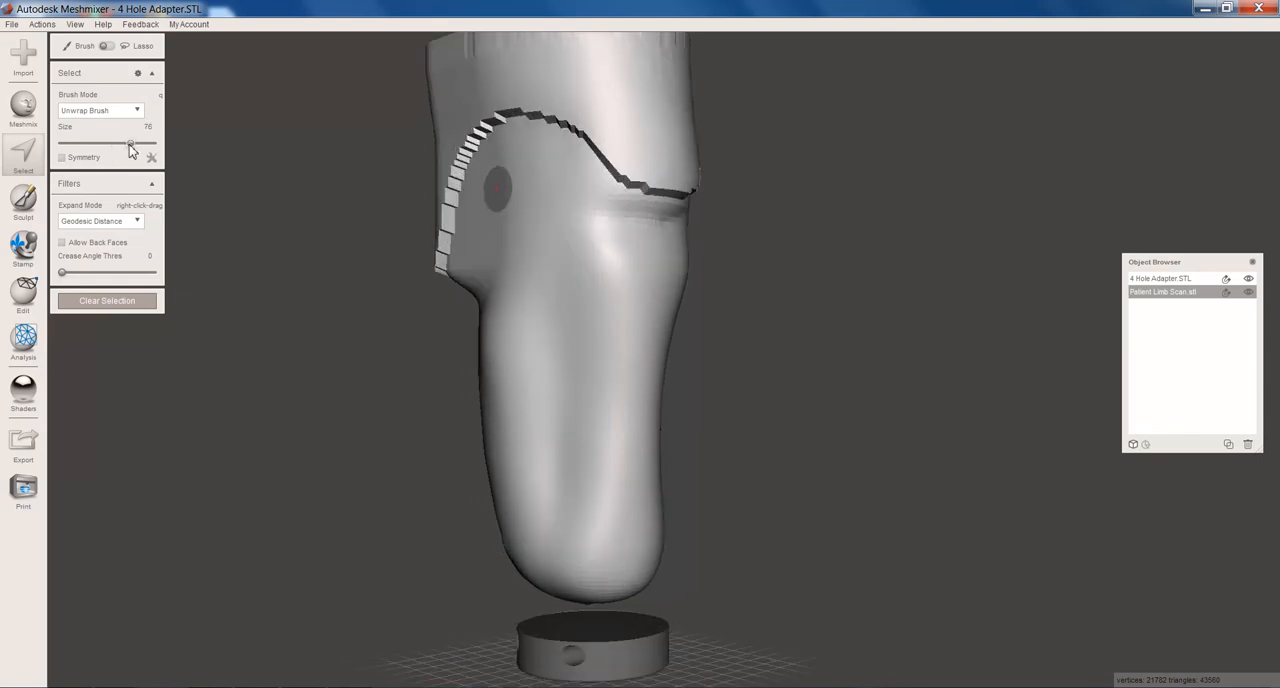
left_click_drag(130, 144, 120, 144)
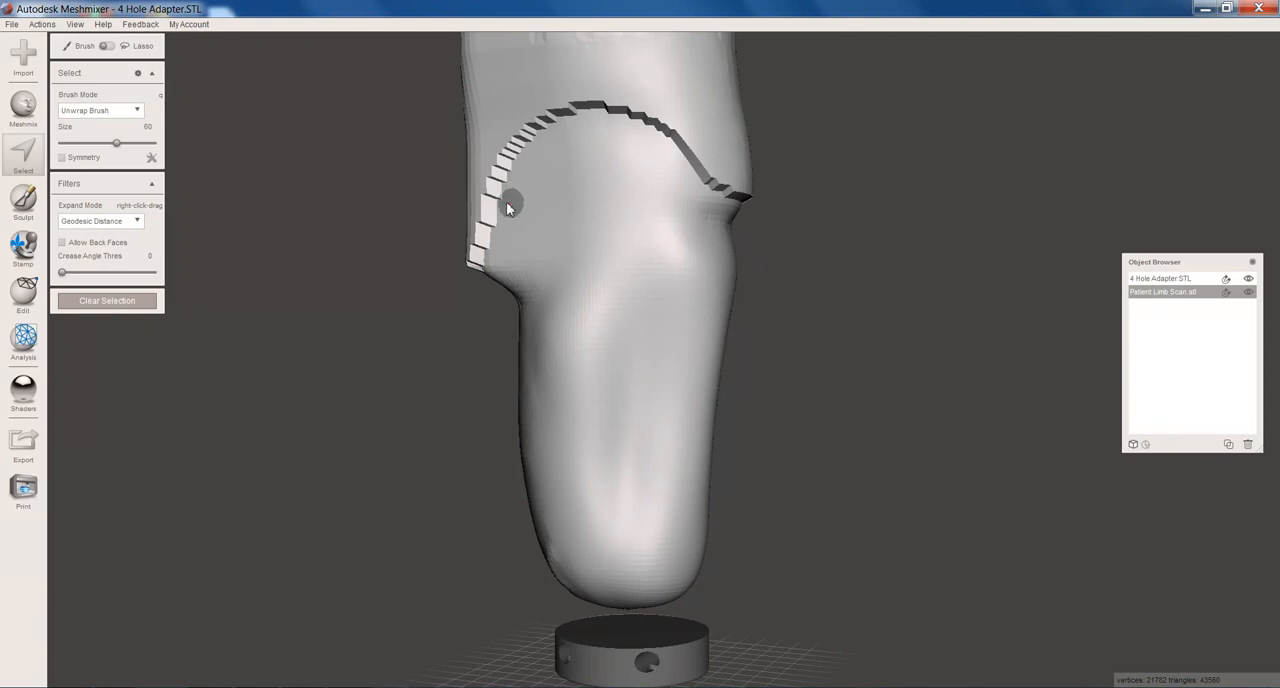
Step: Paint an orange selection band along the limb's ridgeline, continuing around to the front
left_click(508, 196)
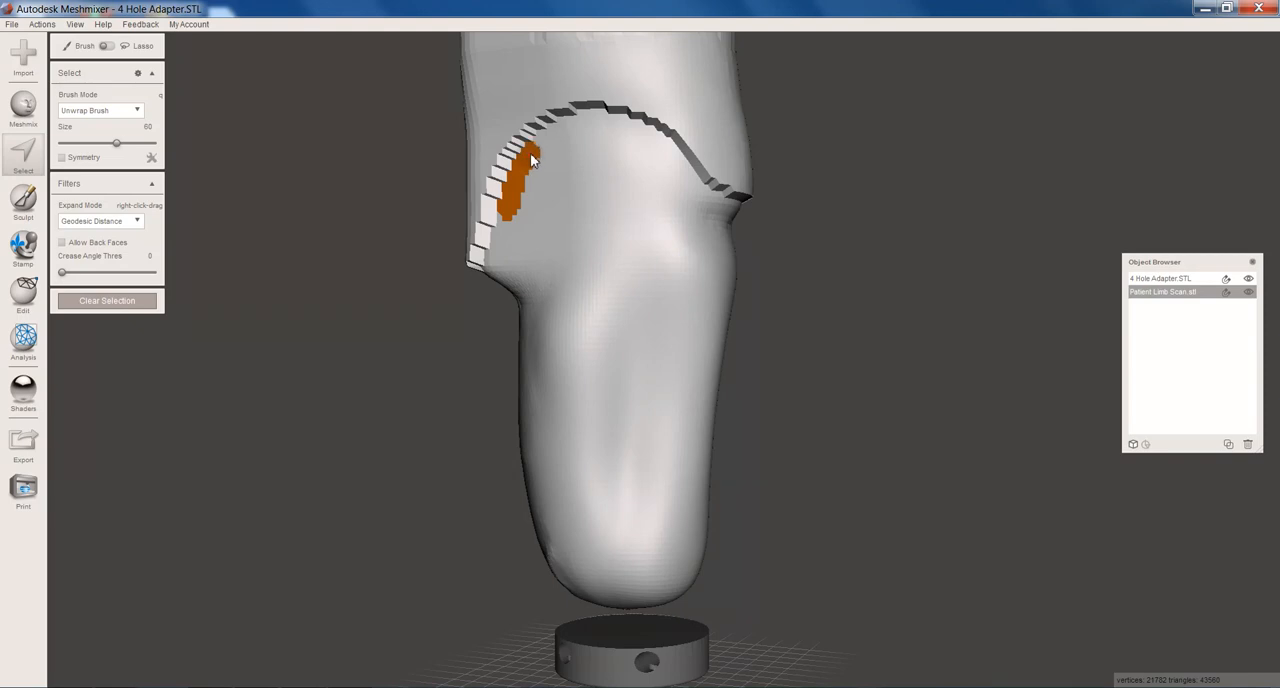
left_click_drag(536, 160, 590, 130)
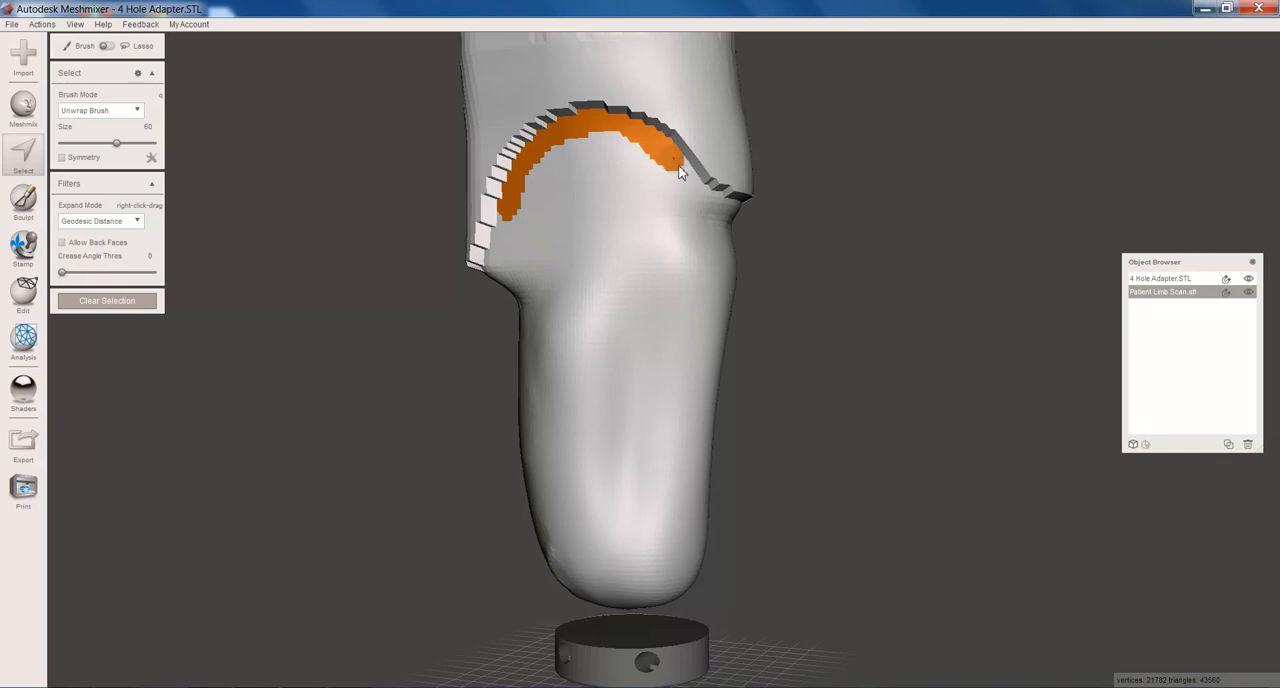
left_click_drag(680, 170, 730, 216)
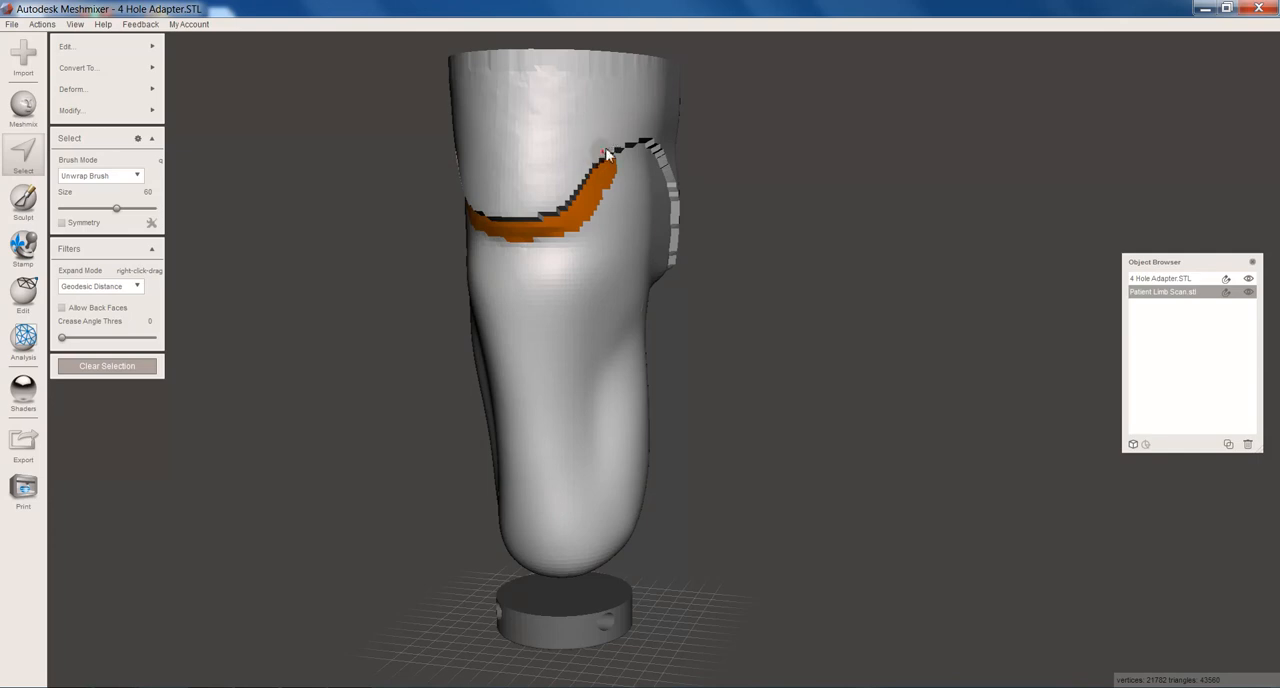
mouse_move(604, 158)
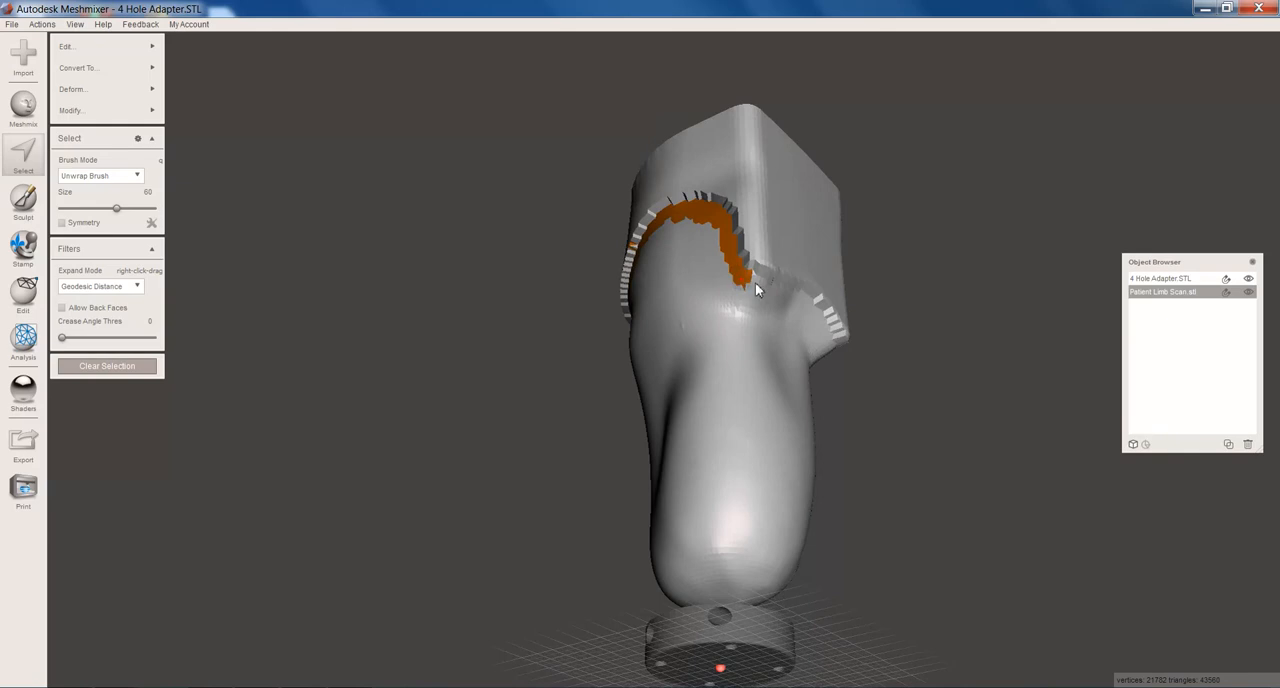
left_click_drag(758, 290, 800, 304)
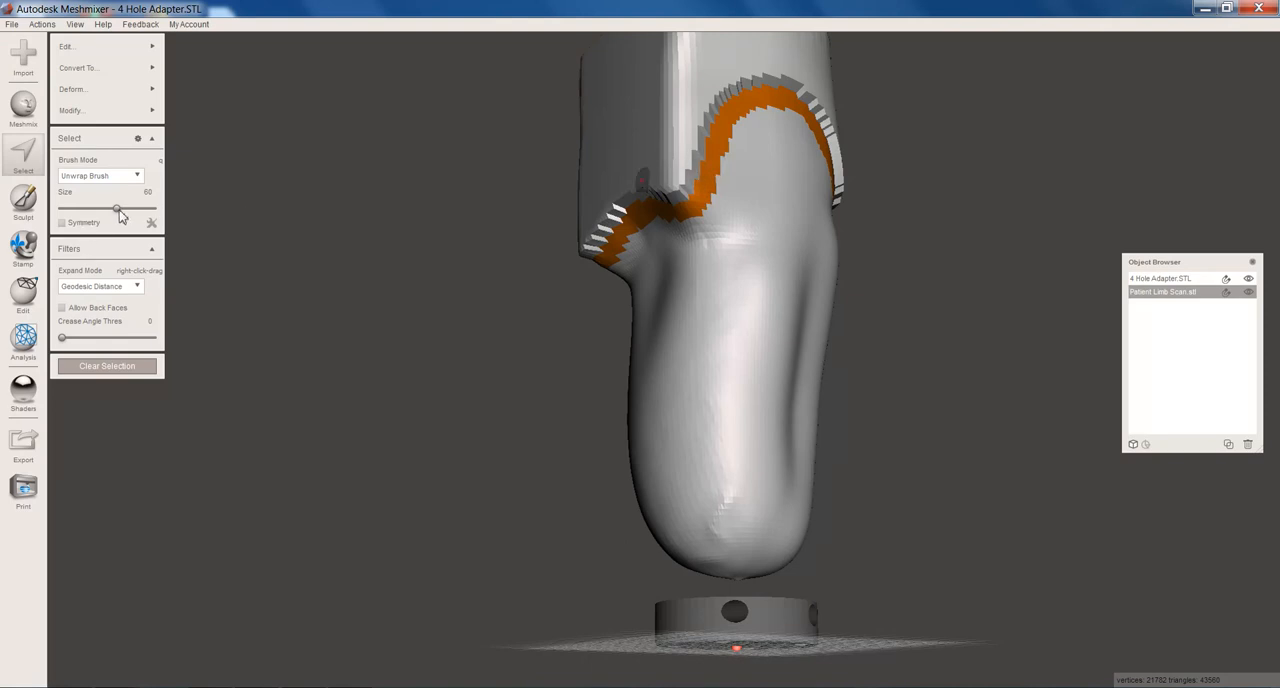
Step: With brush size 100, paint the whole limb surface below the ridge into the selection
left_click_drag(116, 208, 152, 208)
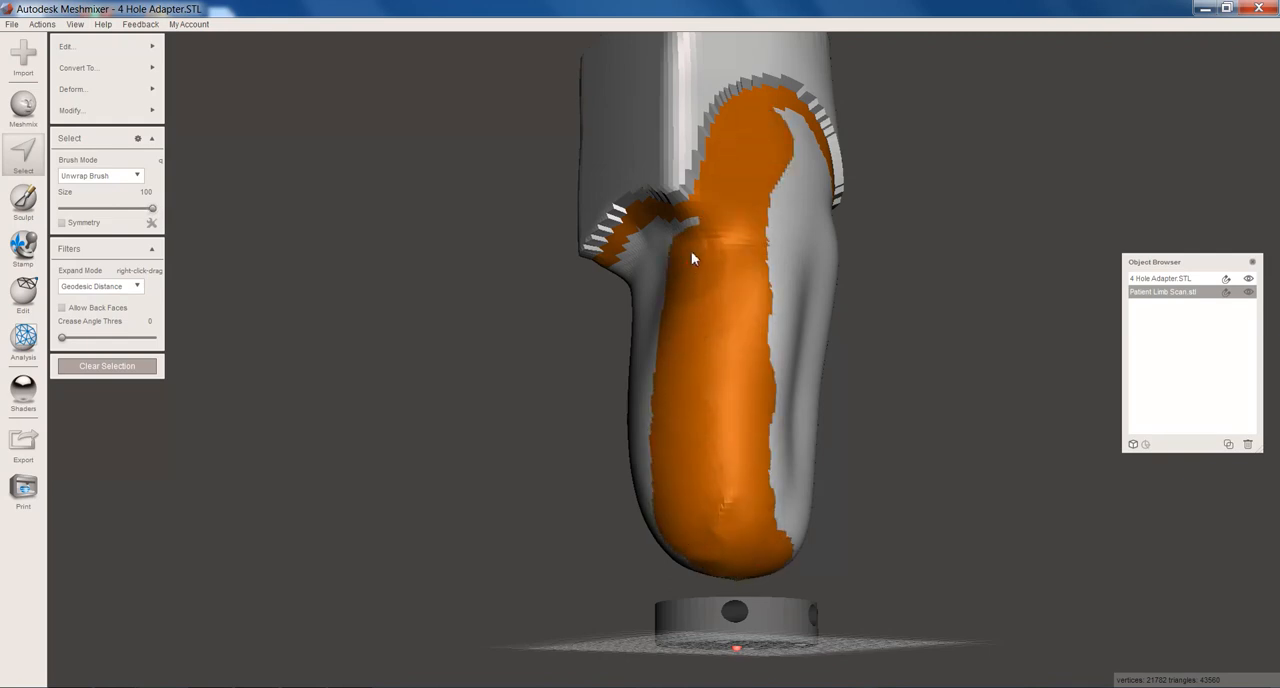
left_click_drag(692, 258, 650, 480)
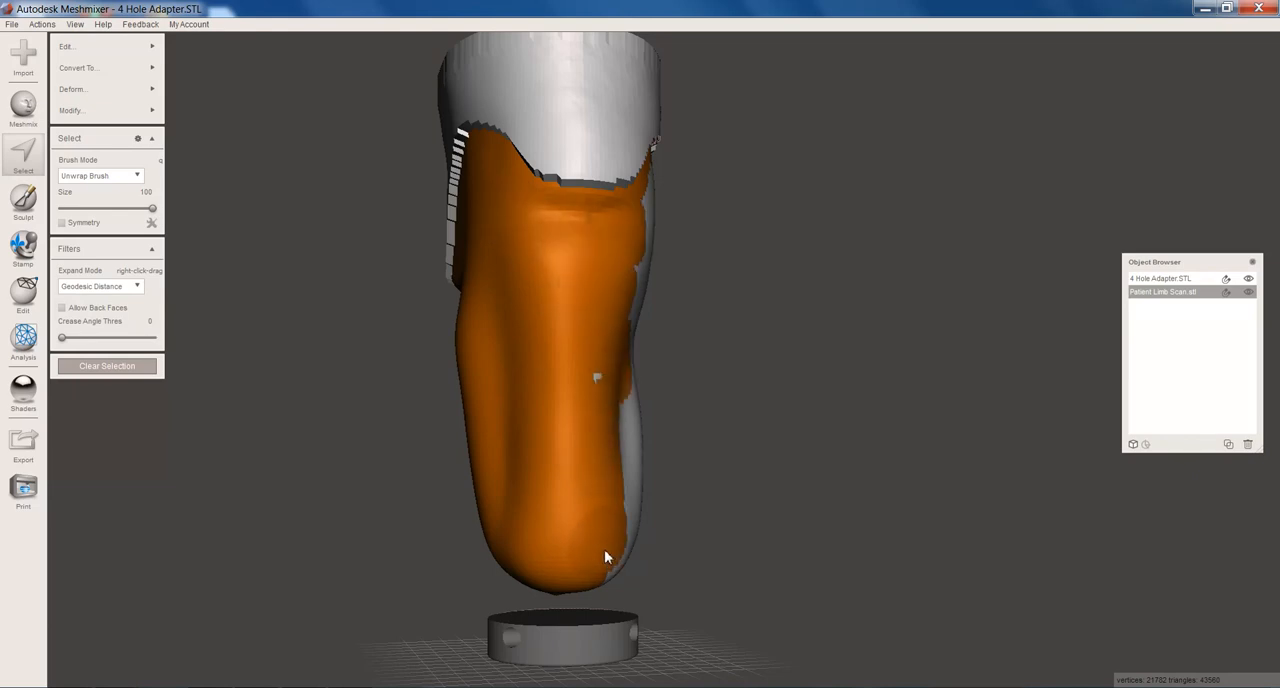
left_click_drag(604, 556, 588, 588)
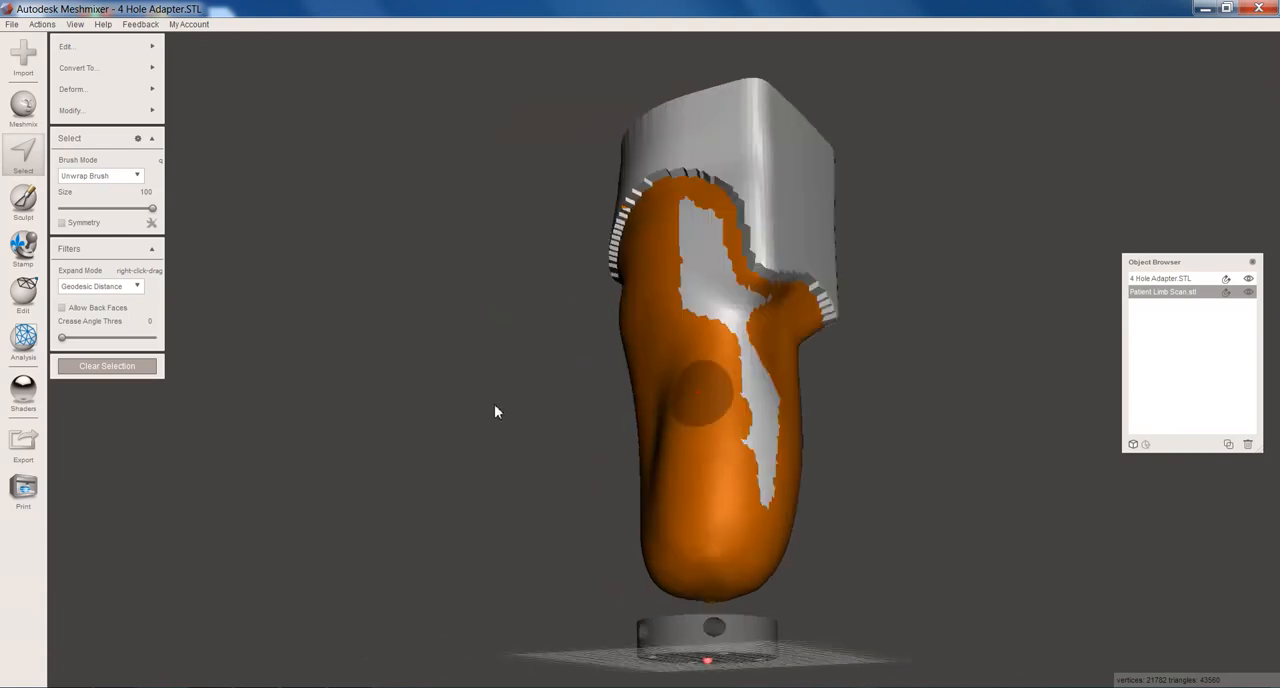
left_click_drag(496, 412, 756, 332)
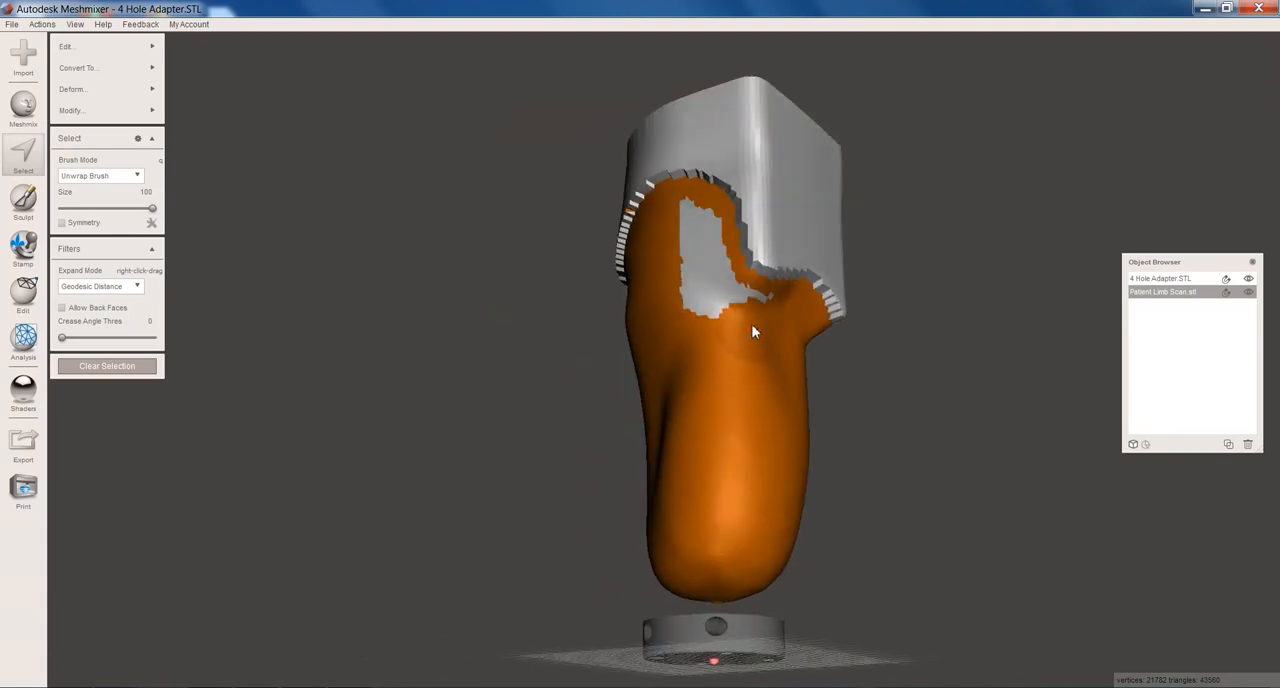